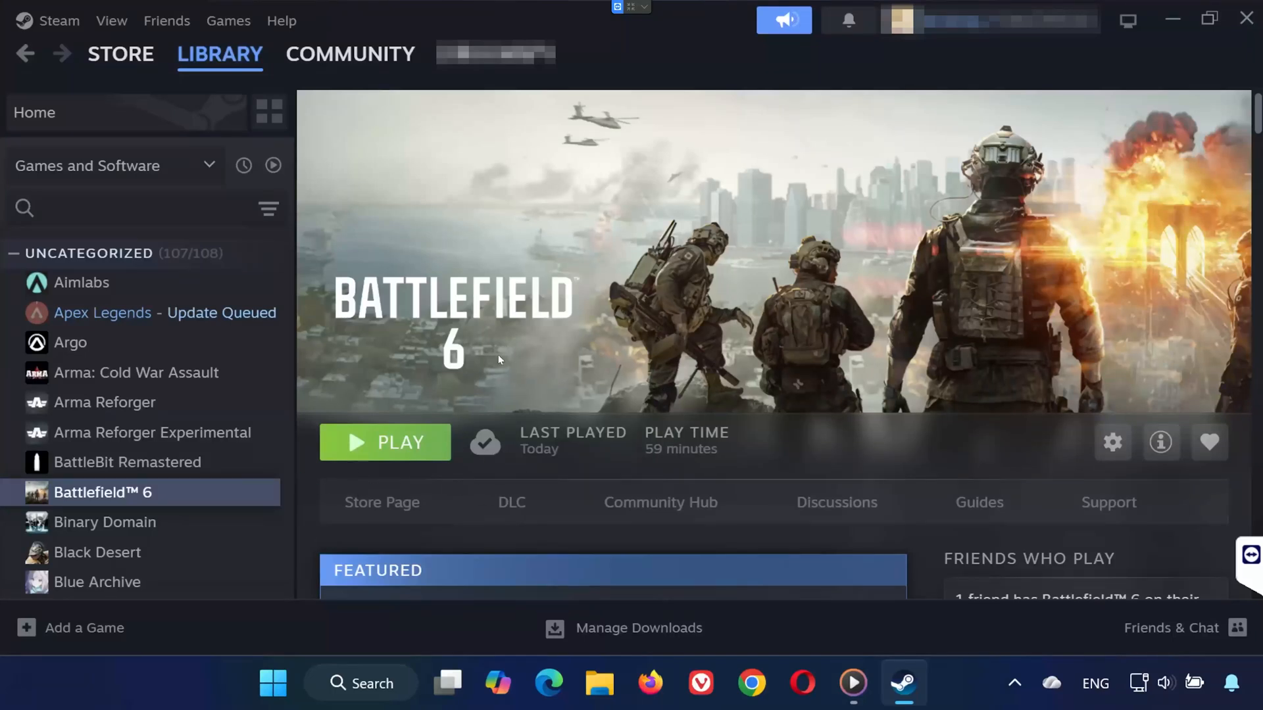
pyautogui.moveTo(558, 306)
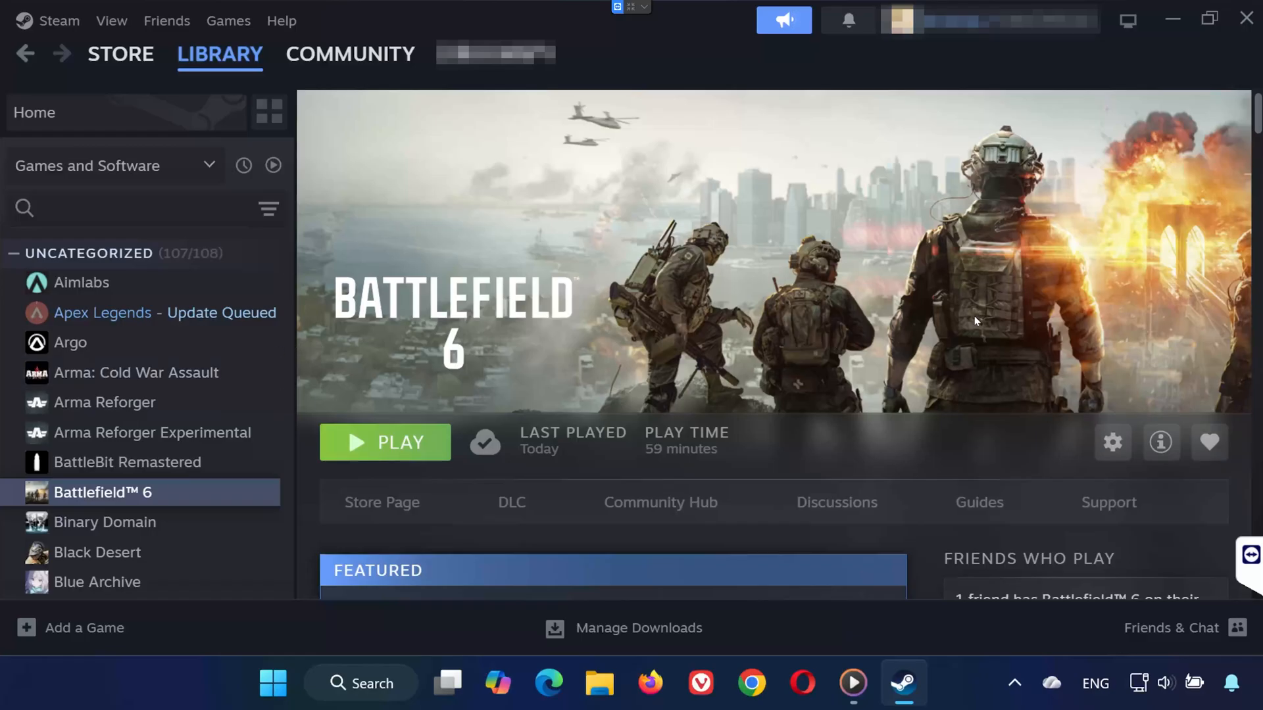
pyautogui.moveTo(394, 442)
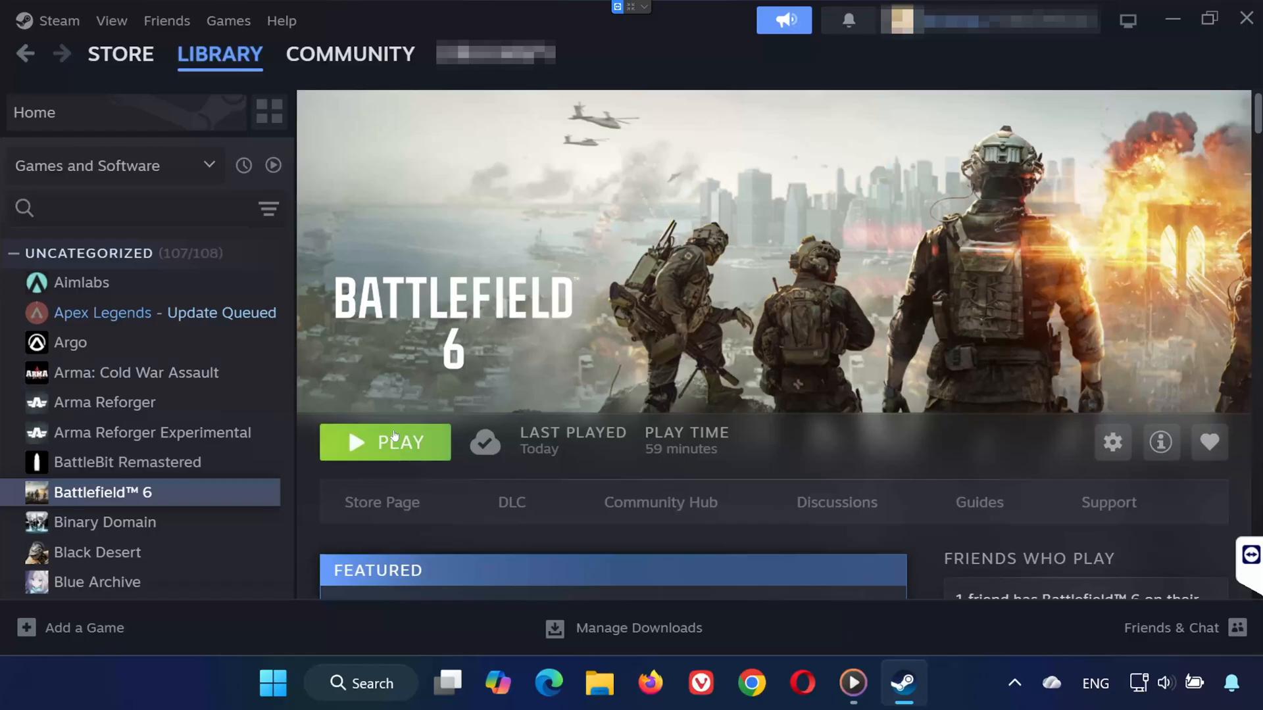
pyautogui.moveTo(864, 330)
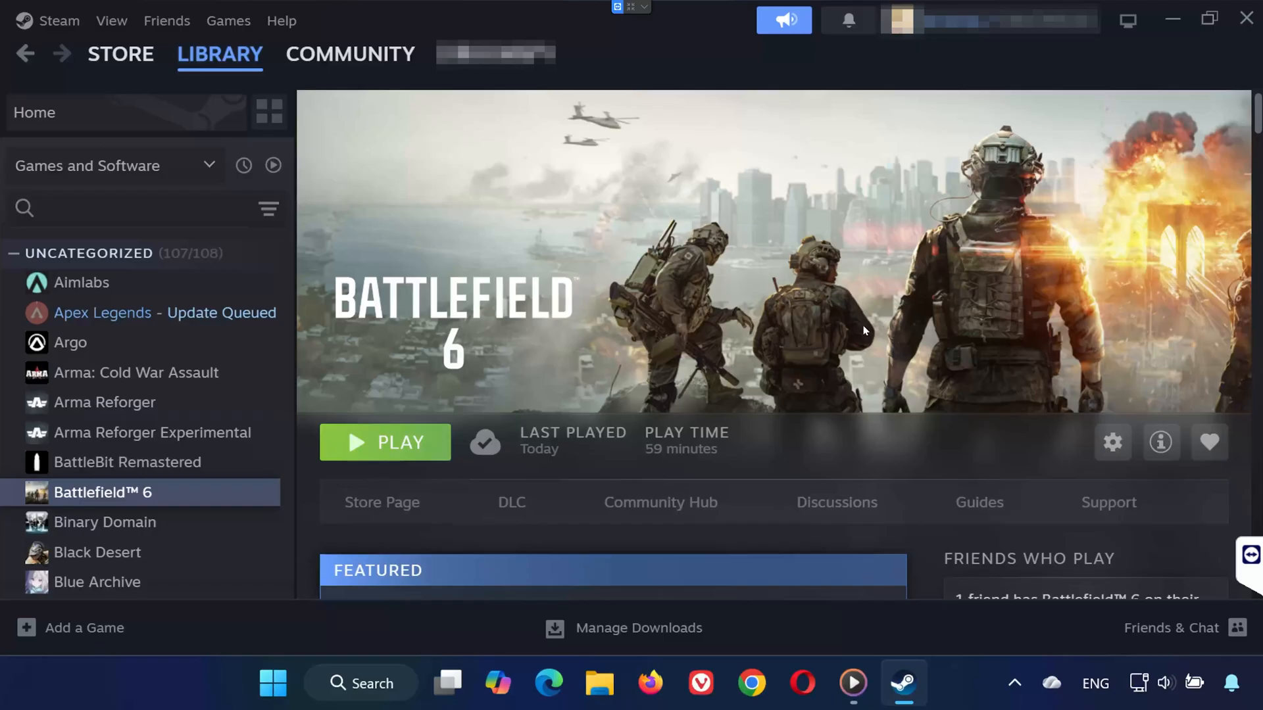
pyautogui.moveTo(495, 401)
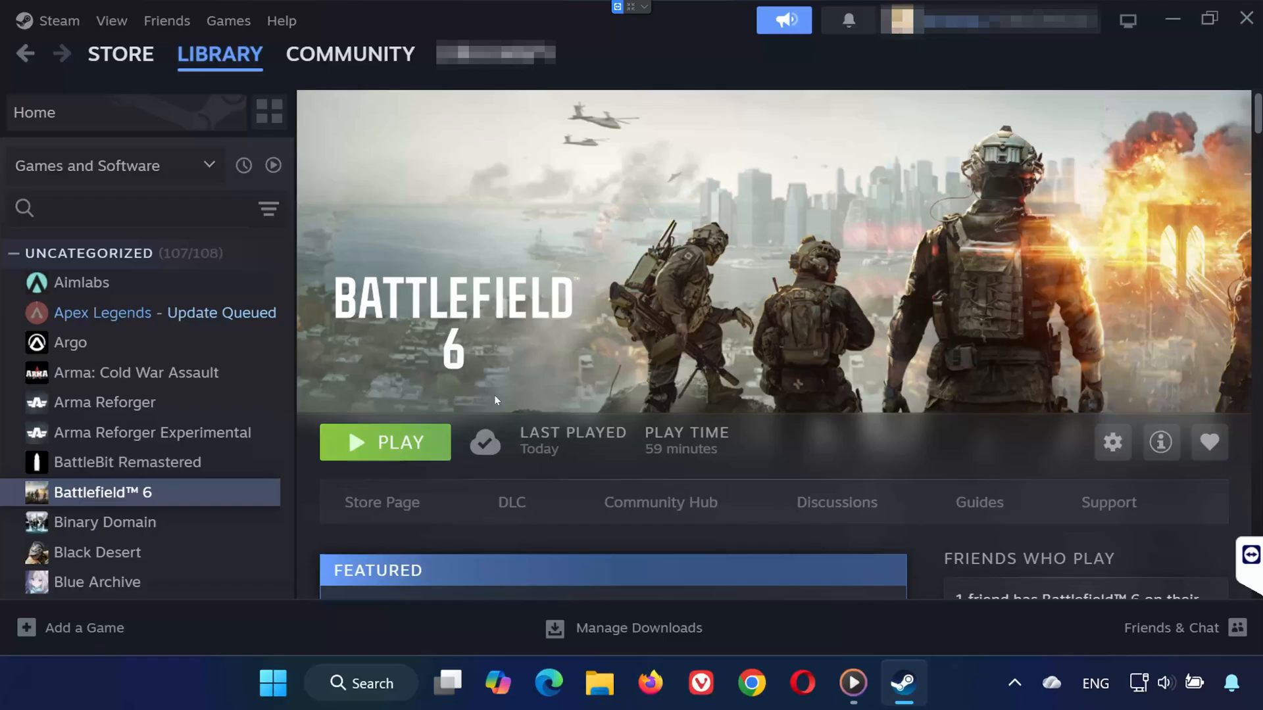
pyautogui.moveTo(1010, 294)
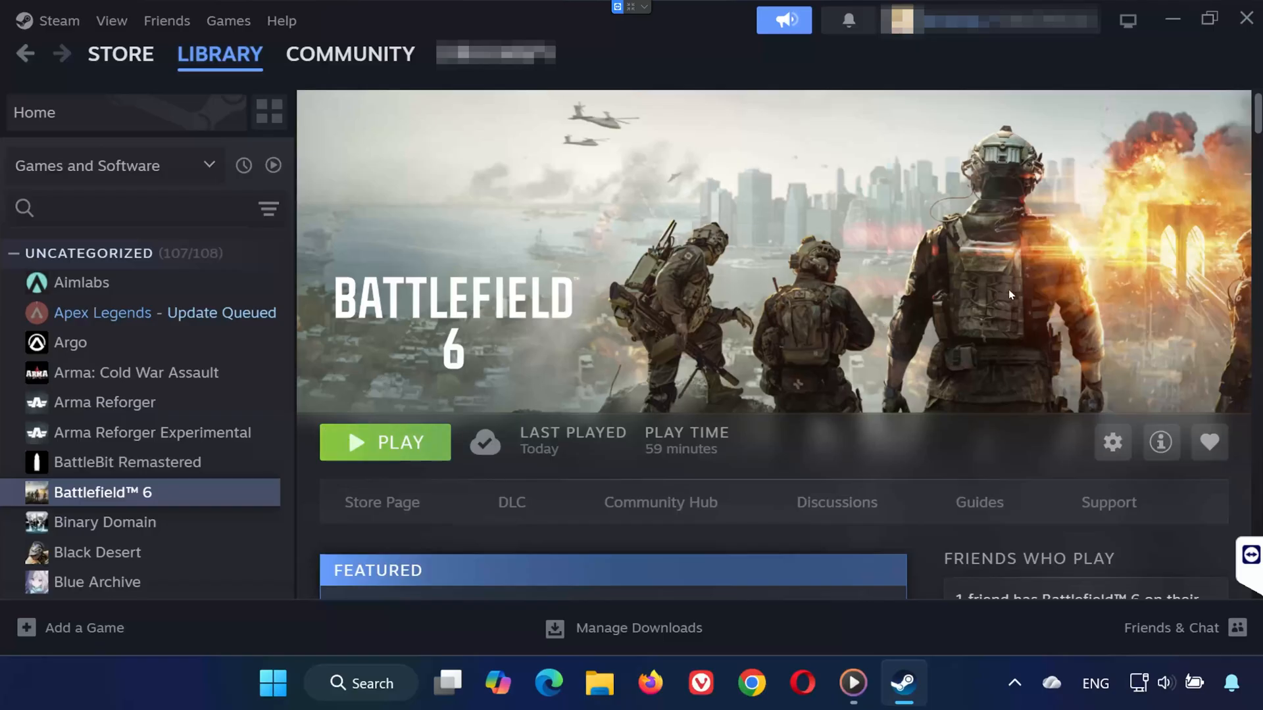
pyautogui.moveTo(1177, 35)
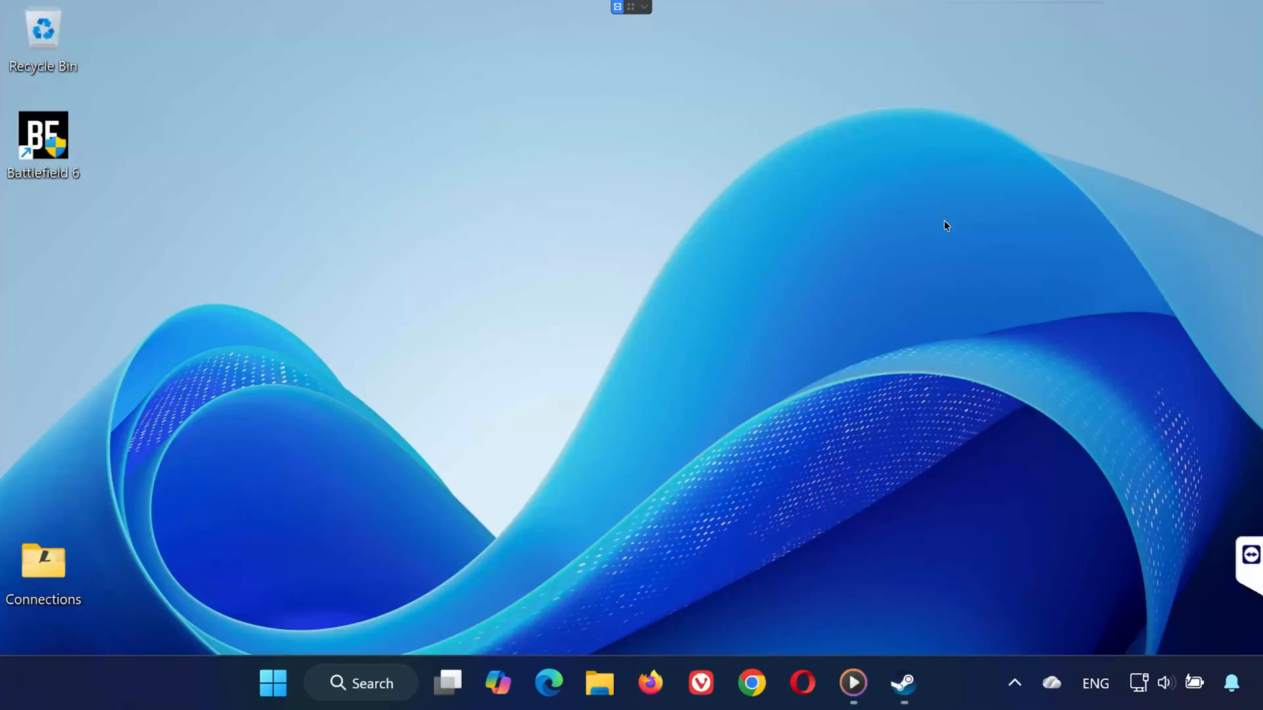
pyautogui.moveTo(284, 663)
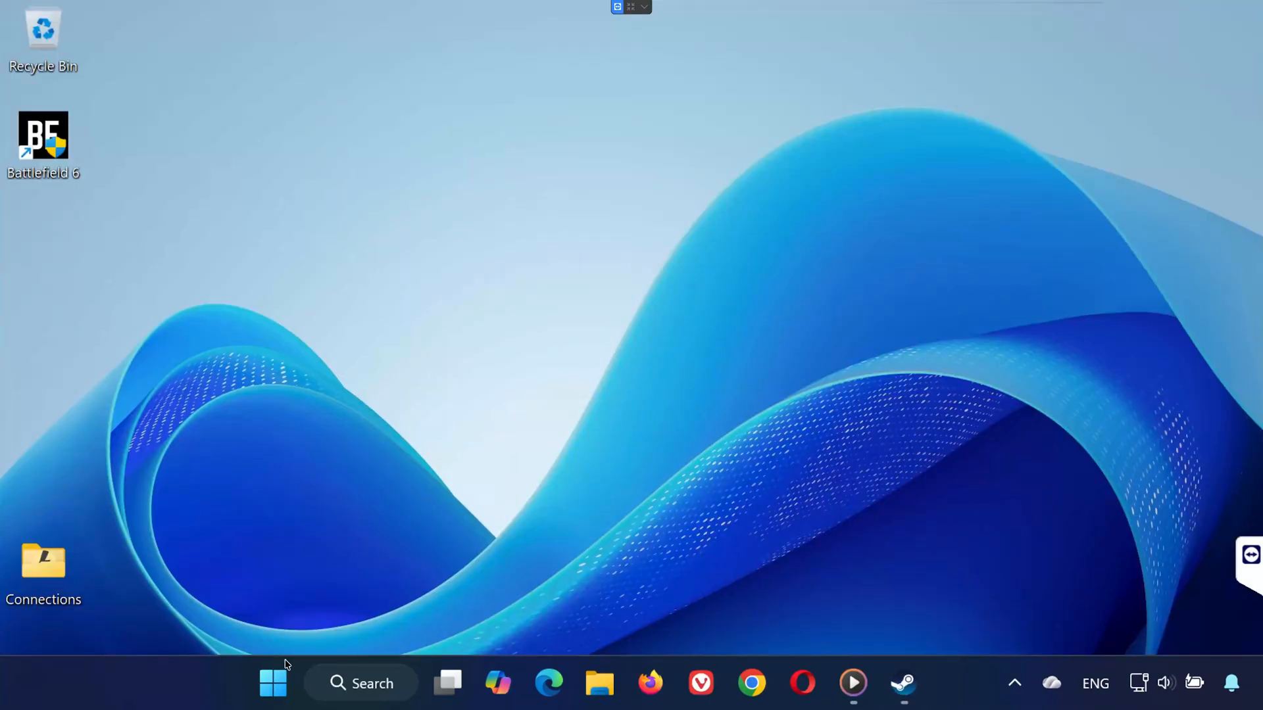
# Search for Control Panel and open Hardware and Sound to reach the playback devices.
pyautogui.click(273, 683)
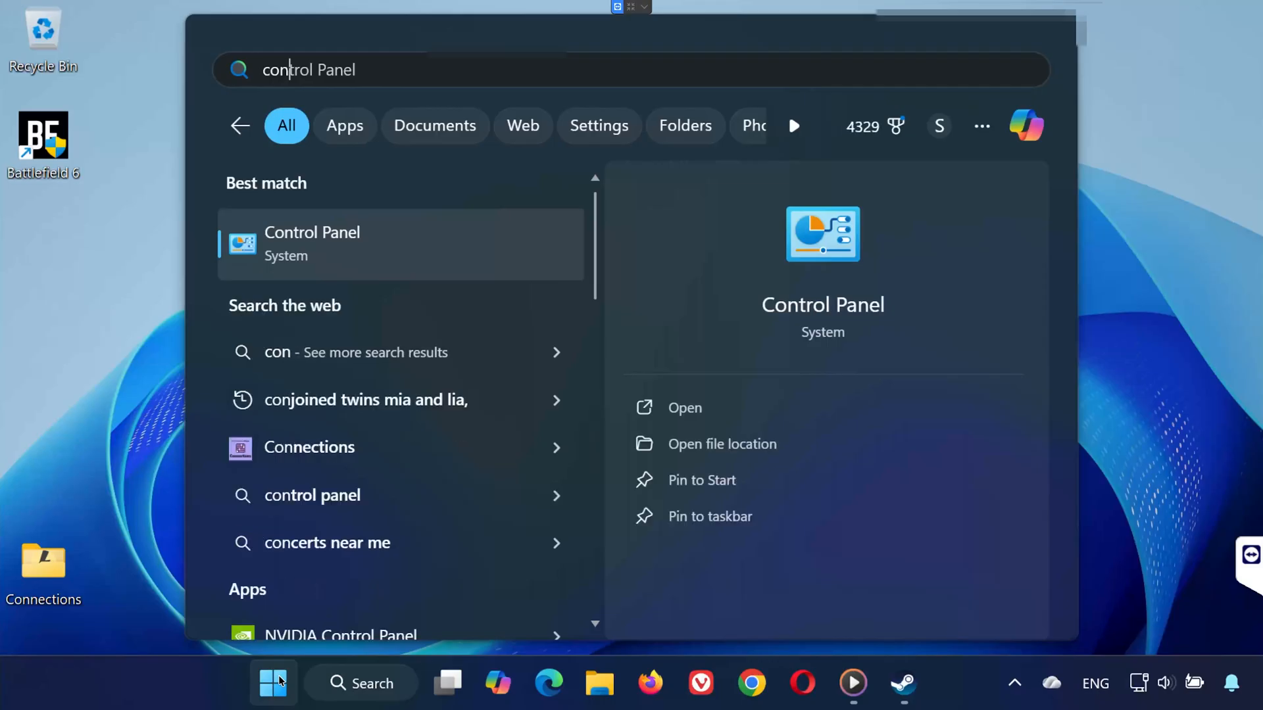
pyautogui.click(684, 408)
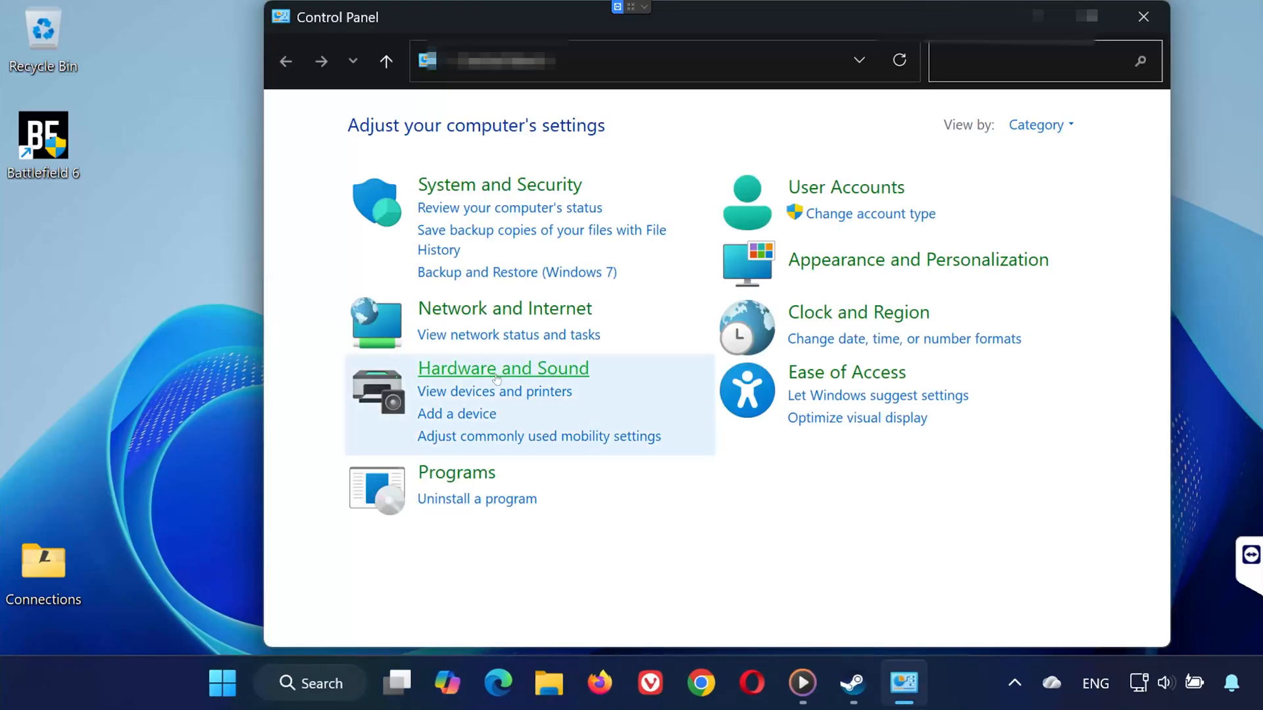
pyautogui.click(502, 368)
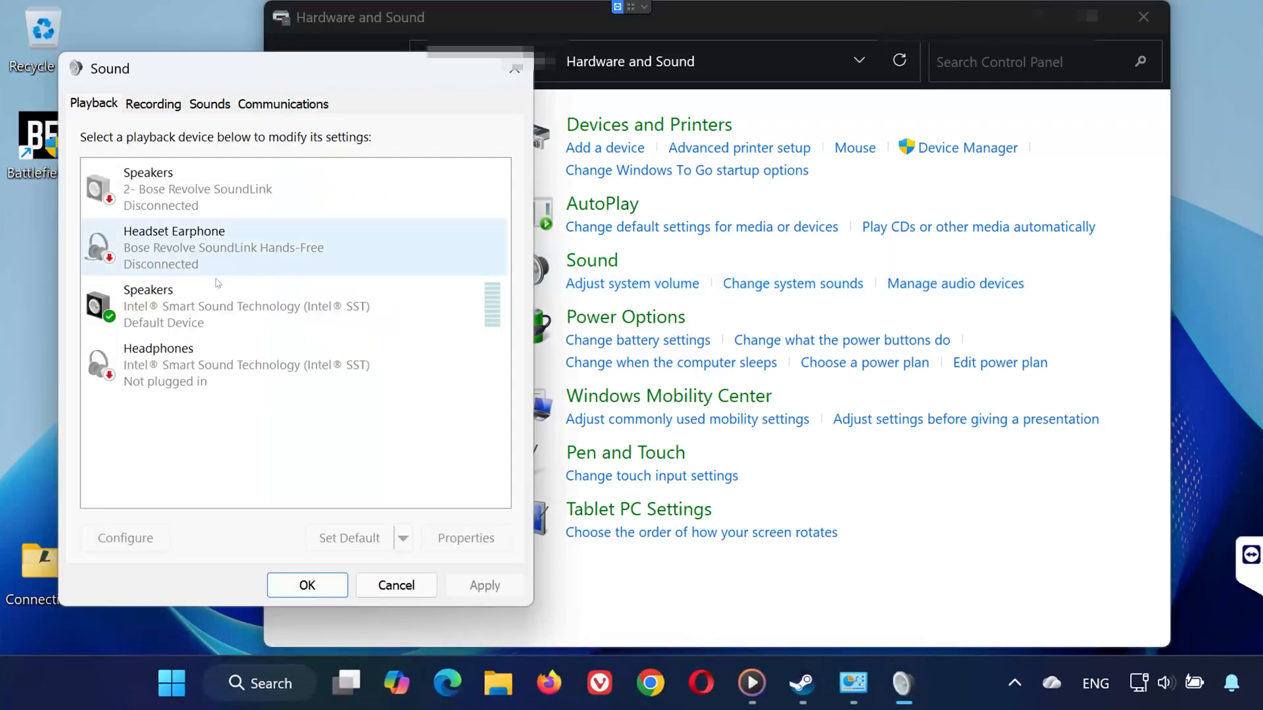
# Select the default Speakers (Intel Smart Sound Technology) playback device.
pyautogui.click(242, 305)
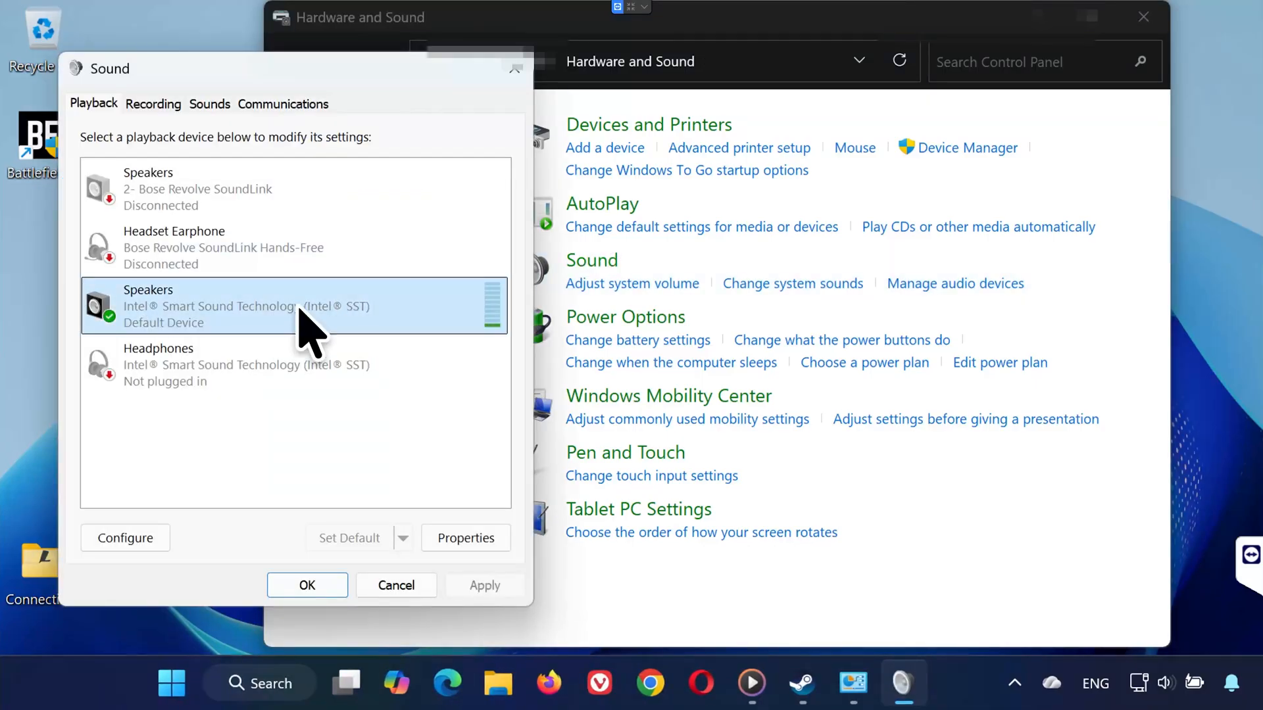
pyautogui.moveTo(406, 362)
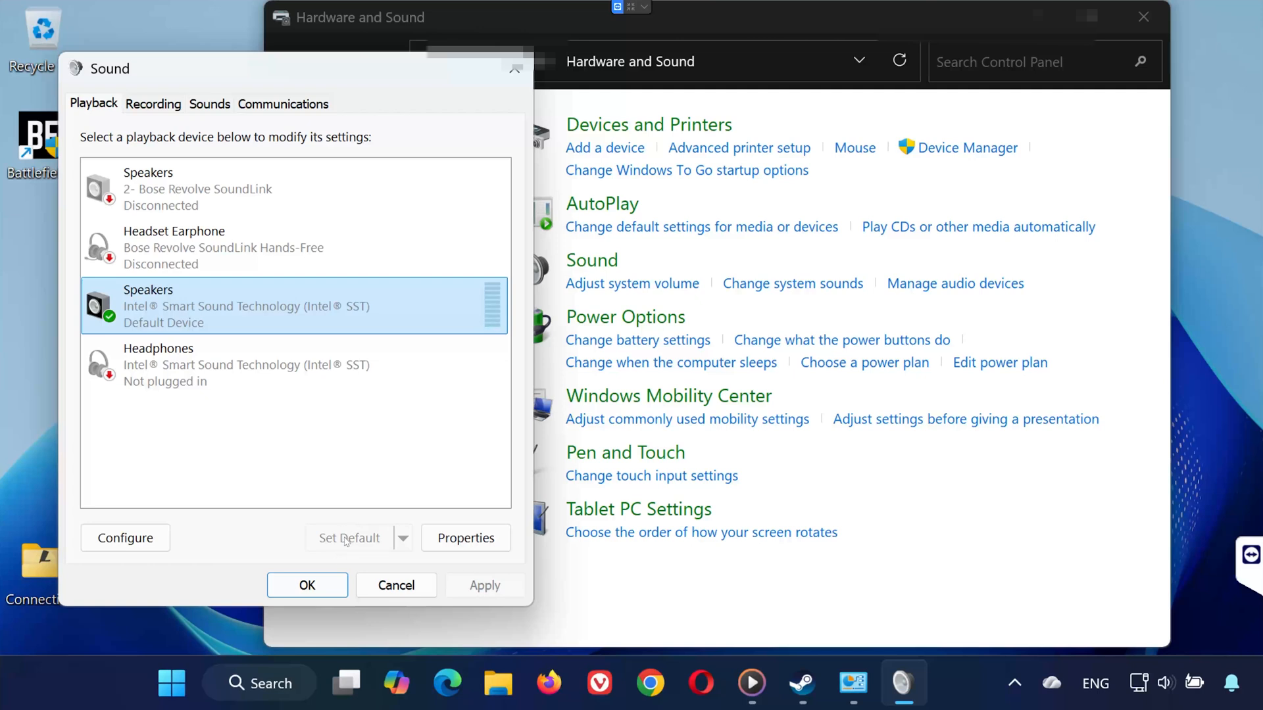
pyautogui.moveTo(346, 520)
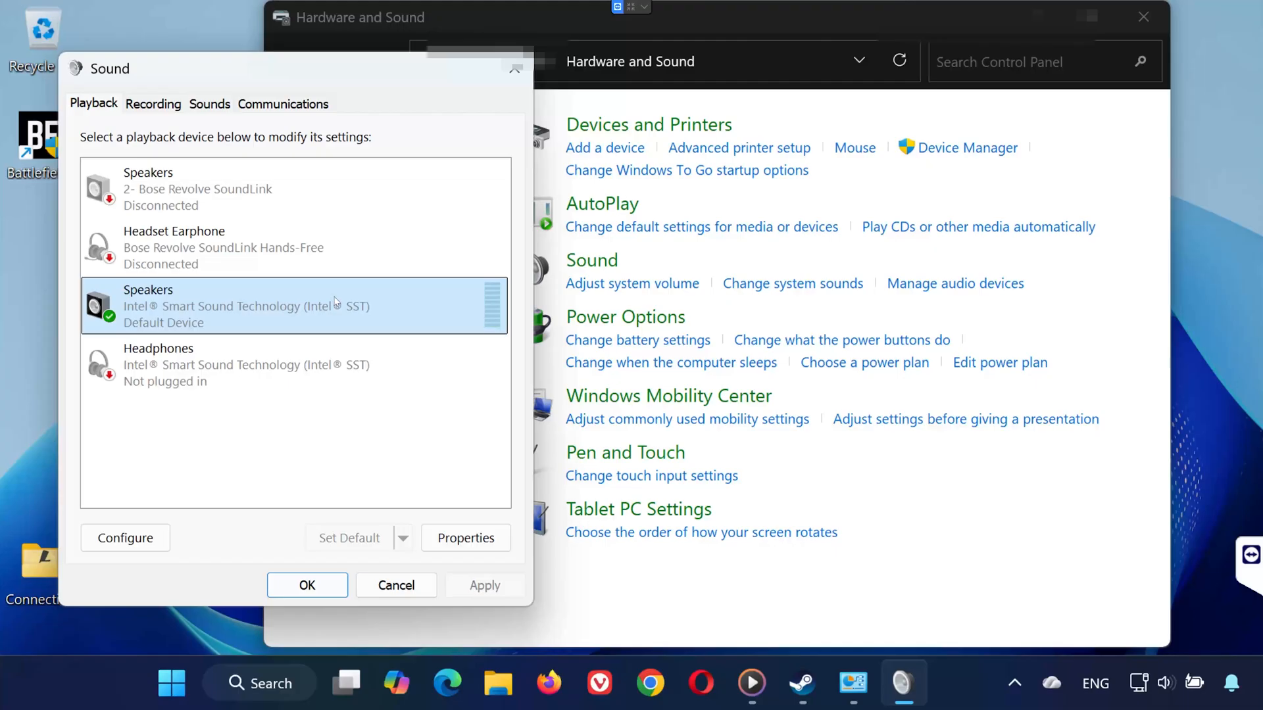
pyautogui.moveTo(186, 308)
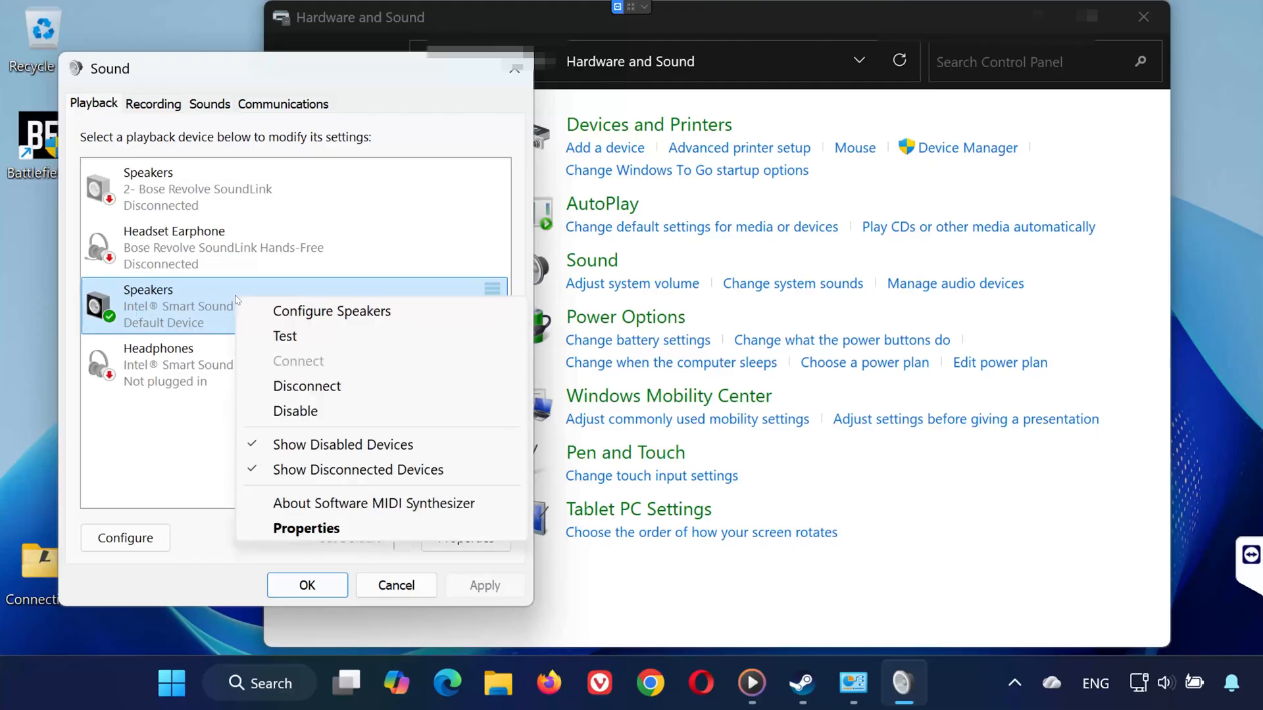
# Open Speakers Properties on the Levels tab to see the level of 18.
pyautogui.click(305, 528)
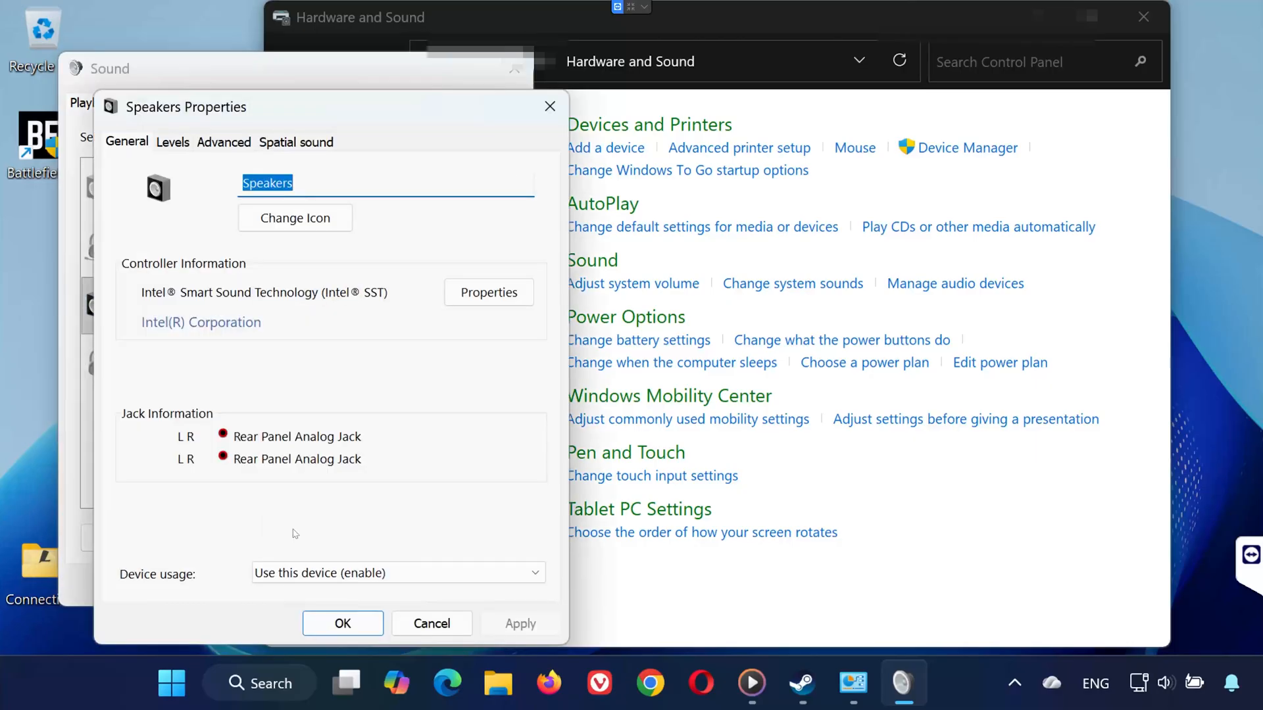
pyautogui.click(172, 143)
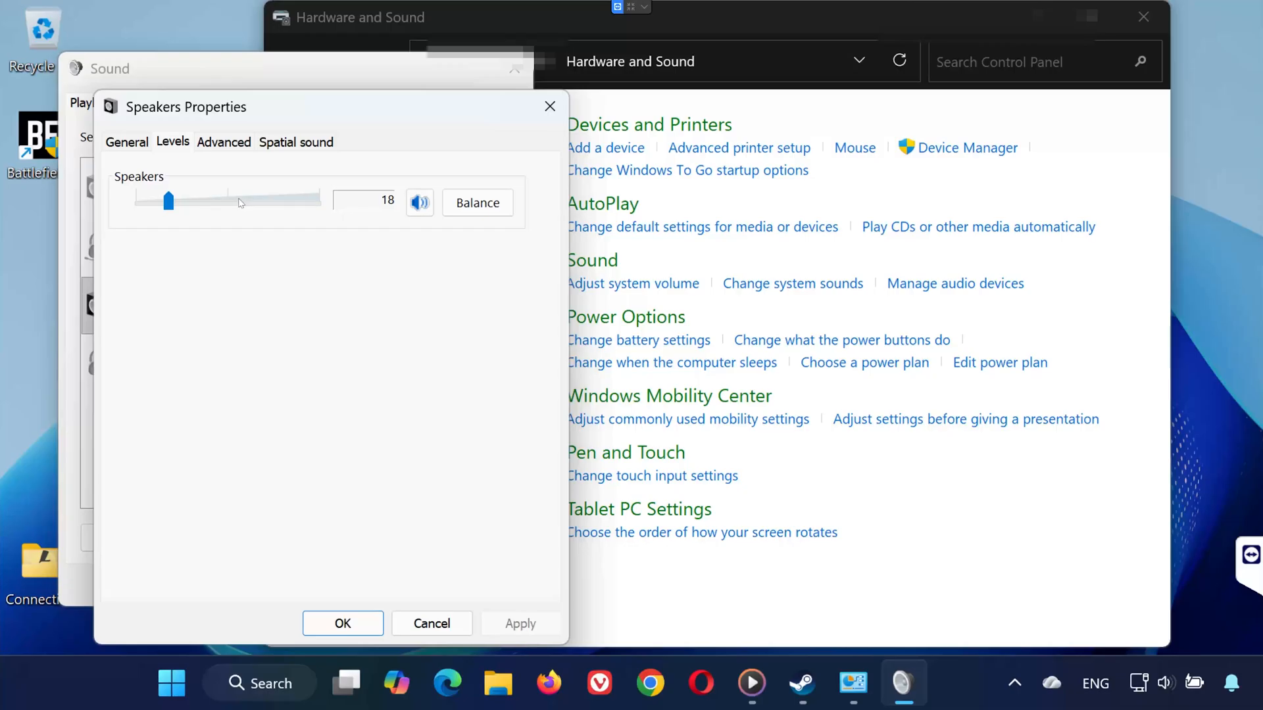
# Review the Advanced format and acceleration settings, then close Speakers Properties and Sound with OK.
pyautogui.click(223, 143)
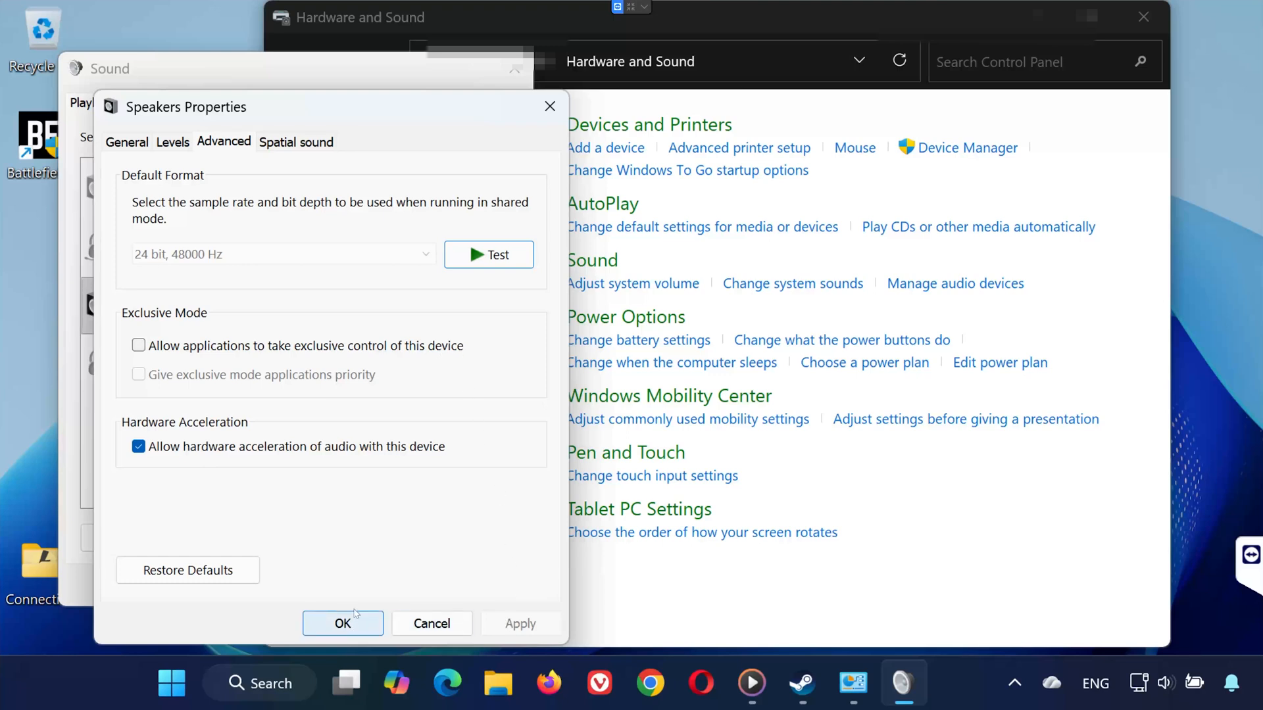
pyautogui.moveTo(320, 372)
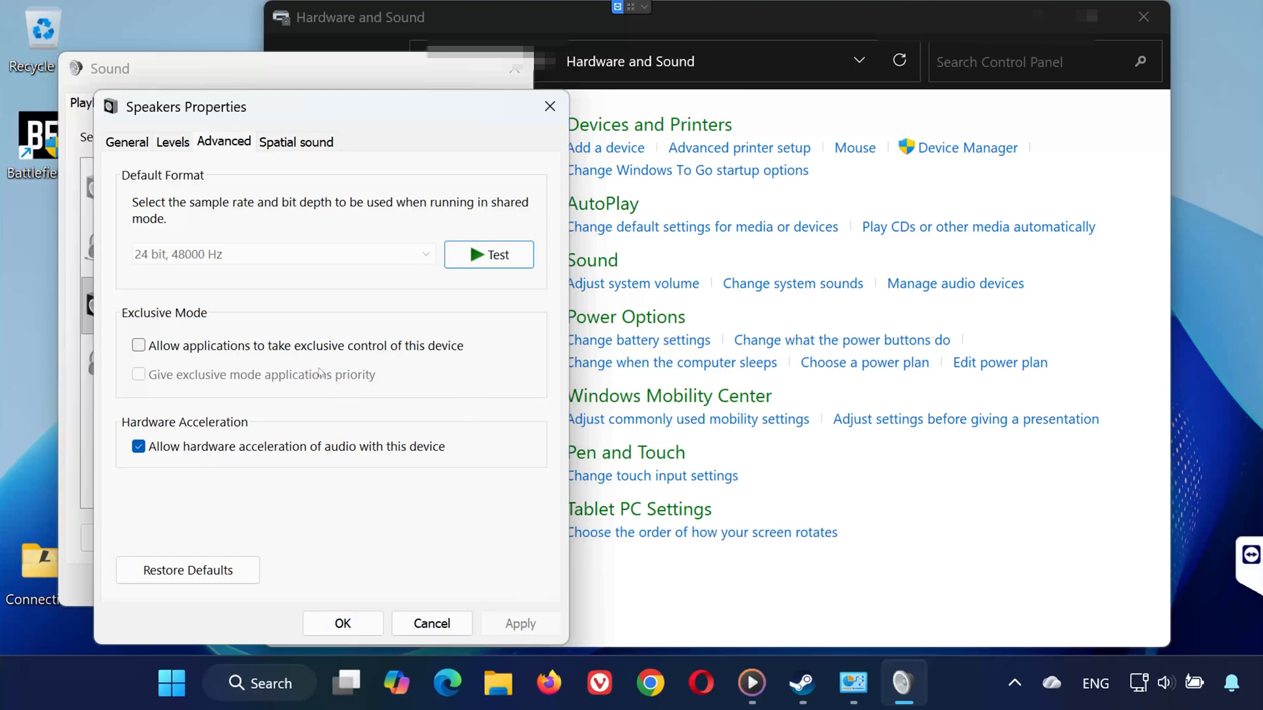
pyautogui.moveTo(252, 280)
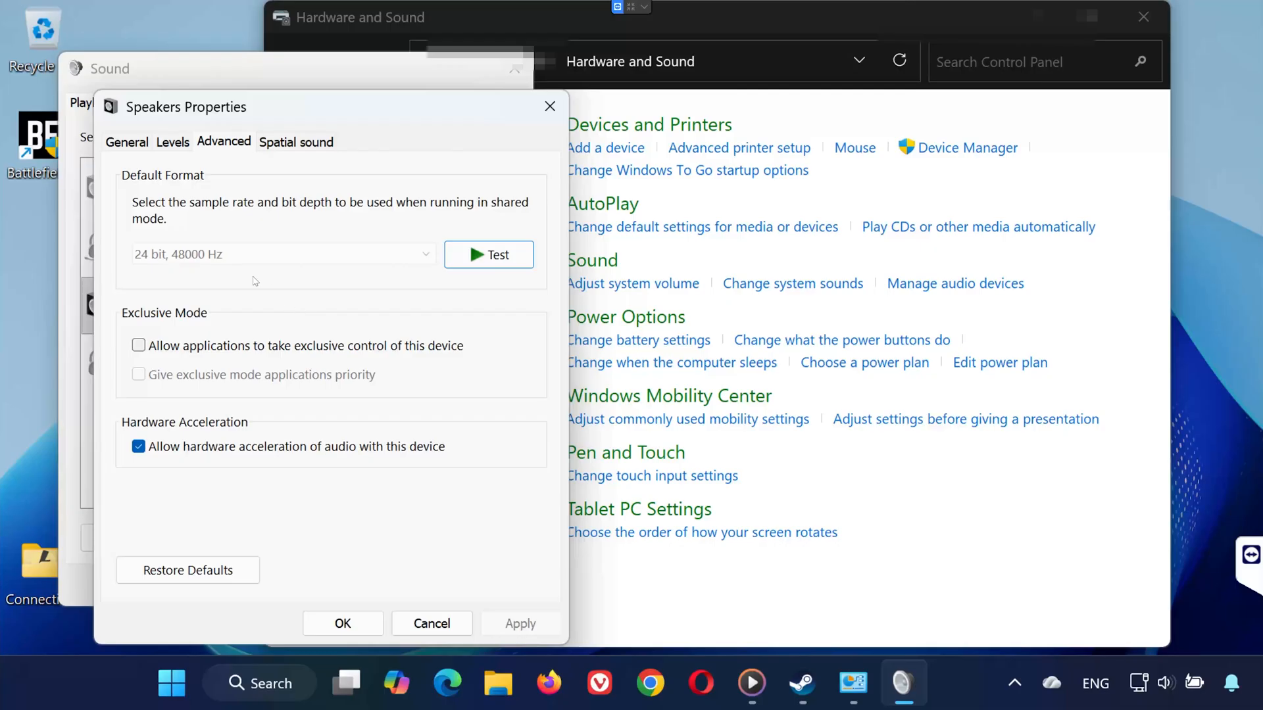
pyautogui.moveTo(382, 434)
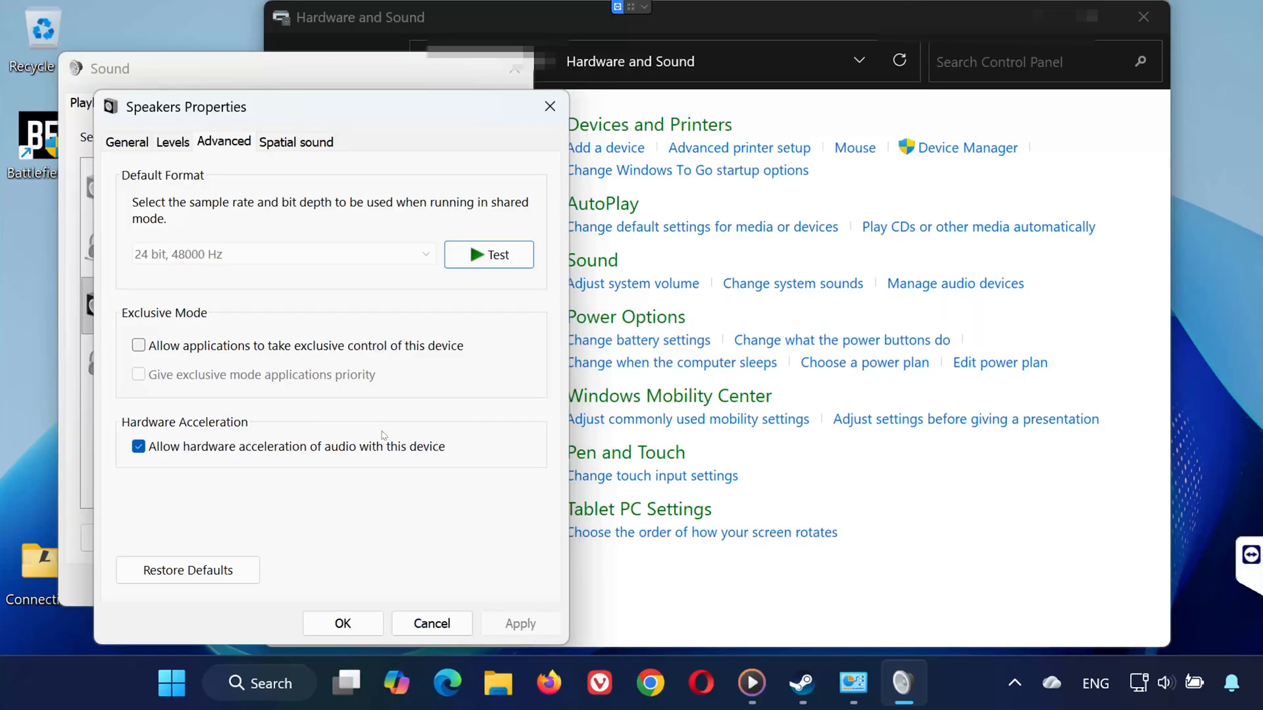
pyautogui.moveTo(433, 221)
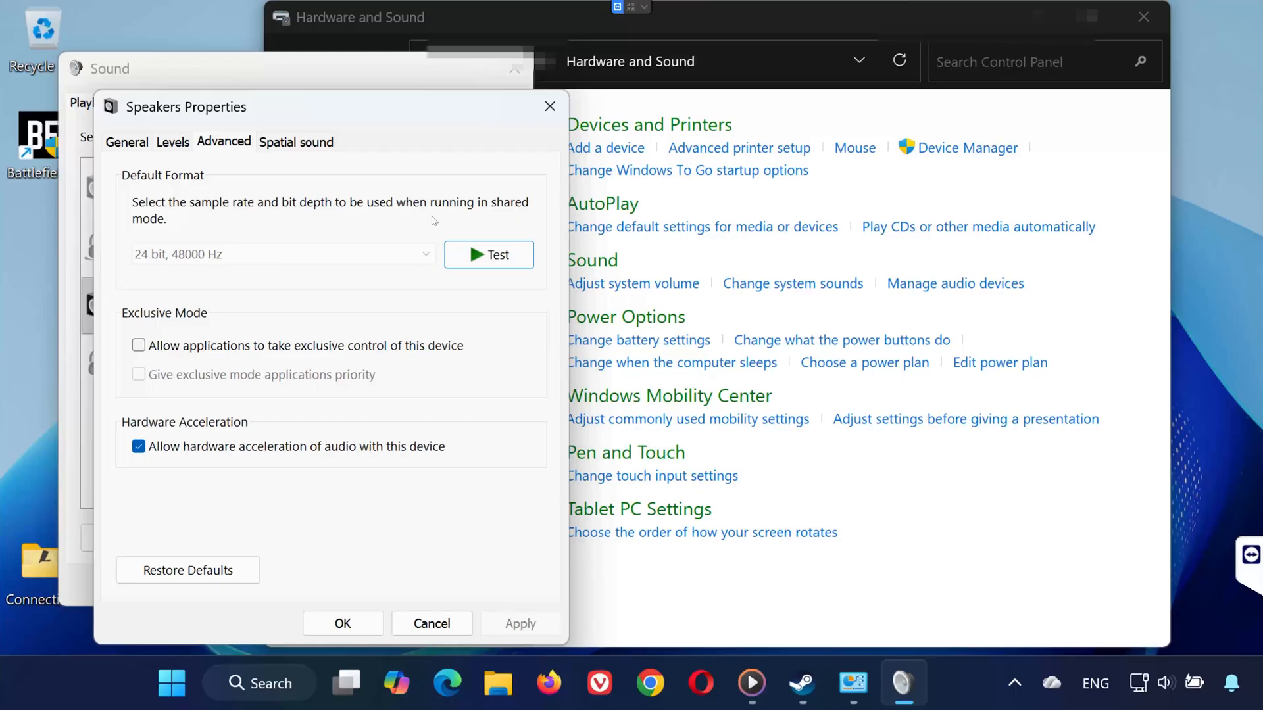
pyautogui.click(295, 142)
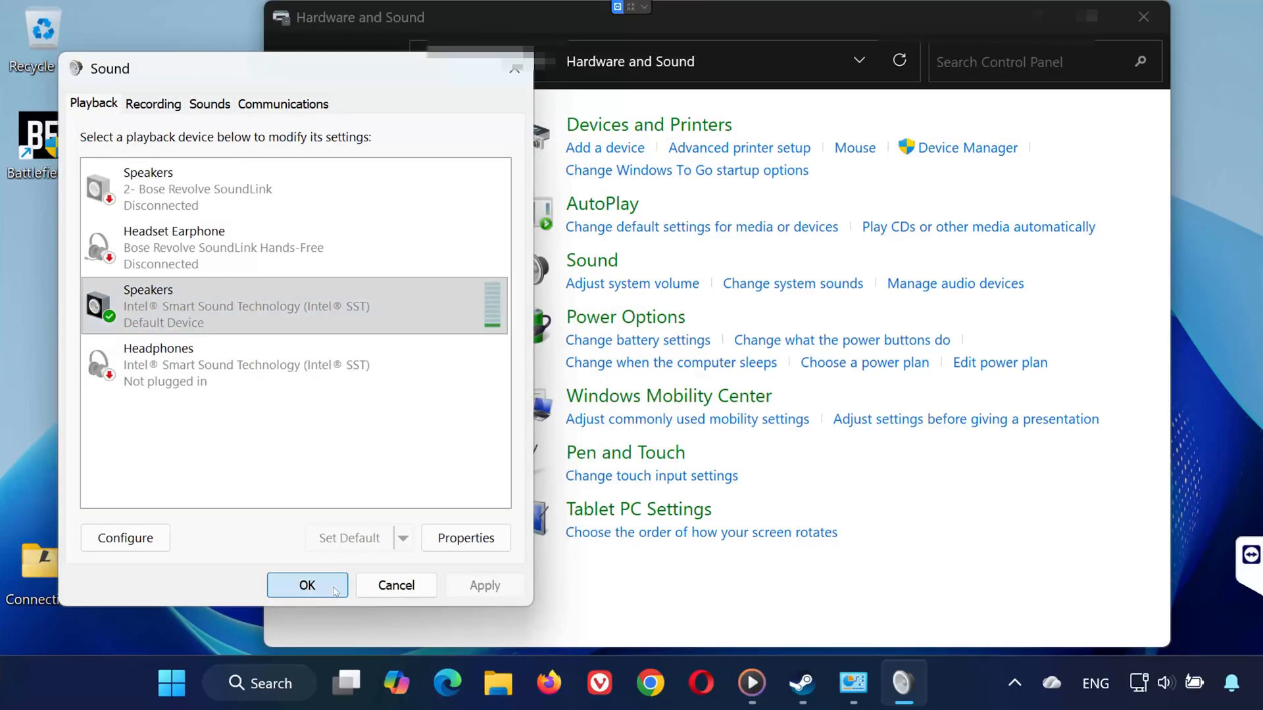
pyautogui.click(307, 585)
pyautogui.write('d')
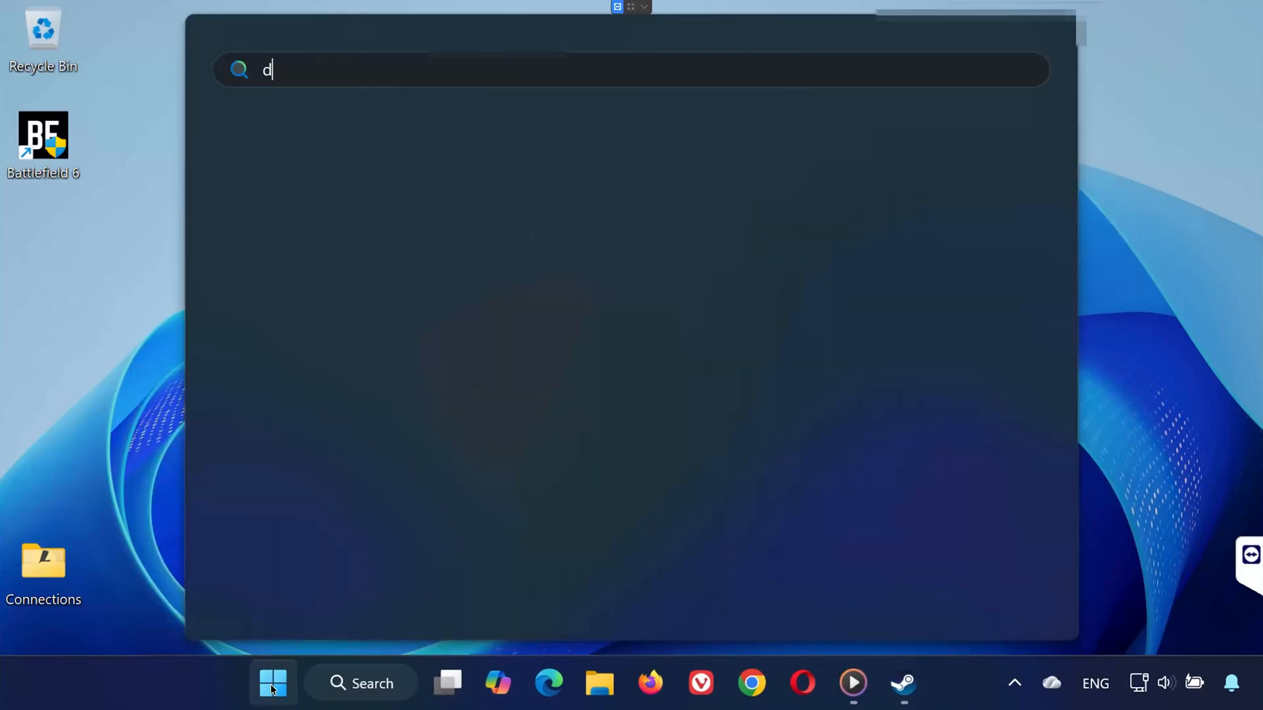
# Search automatically for an Intel Smart Sound speakers driver, finding the best one already installed.
pyautogui.press('Escape')
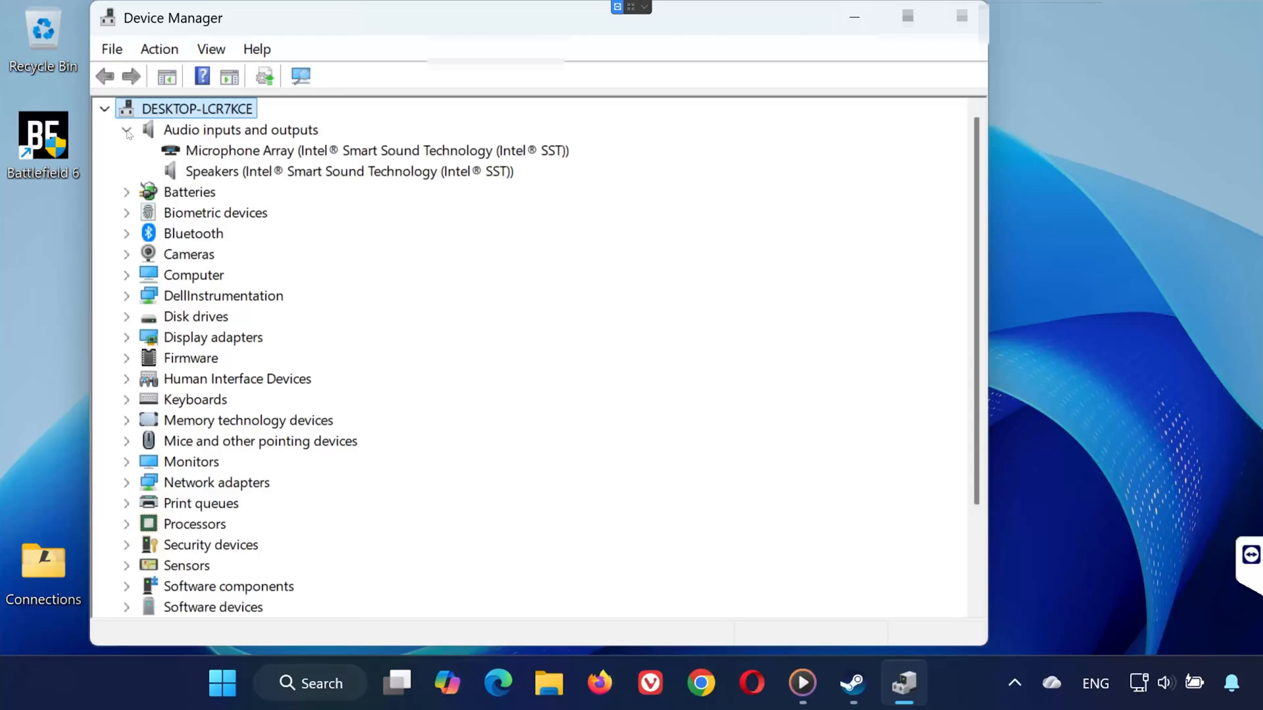
pyautogui.rightClick(241, 171)
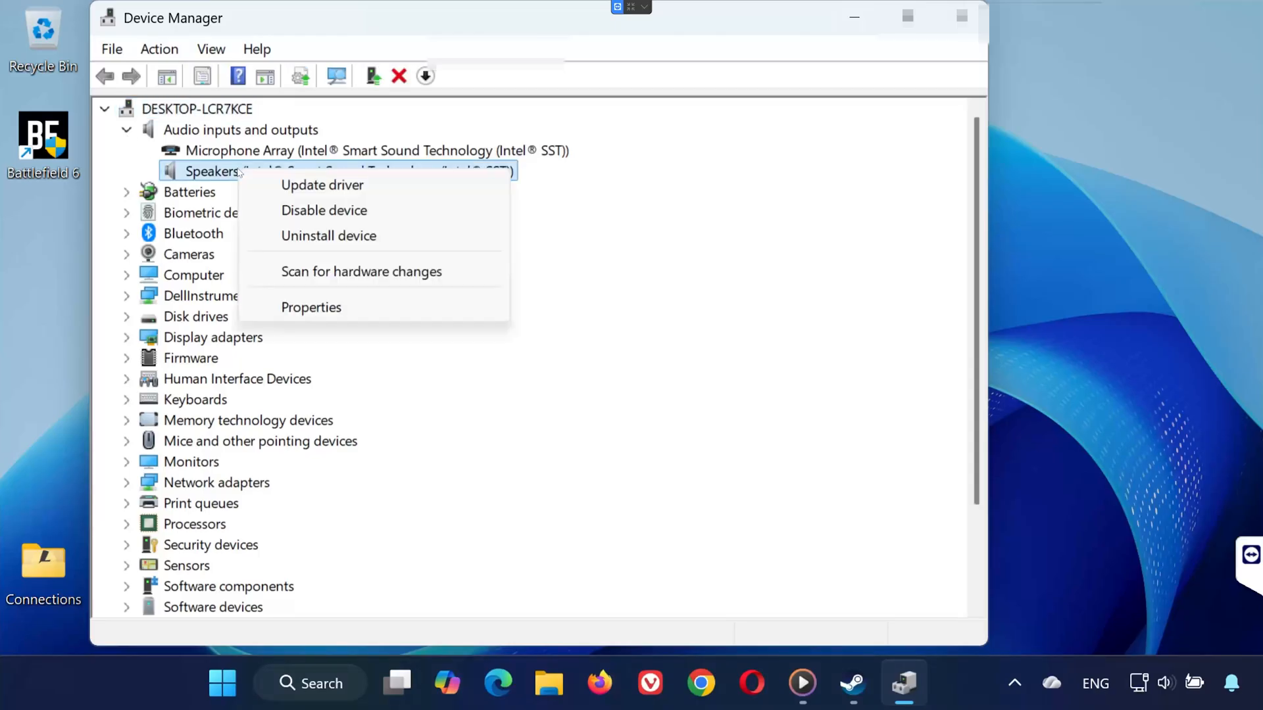
pyautogui.click(338, 320)
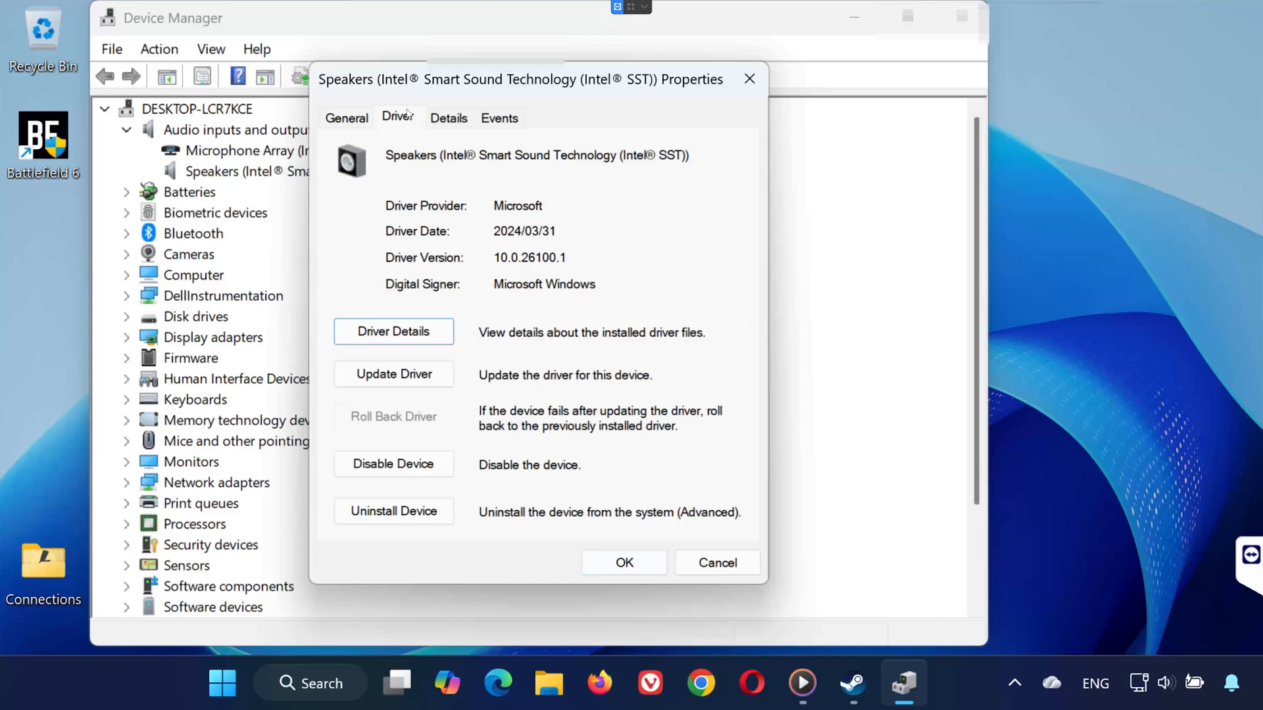
pyautogui.moveTo(394, 374)
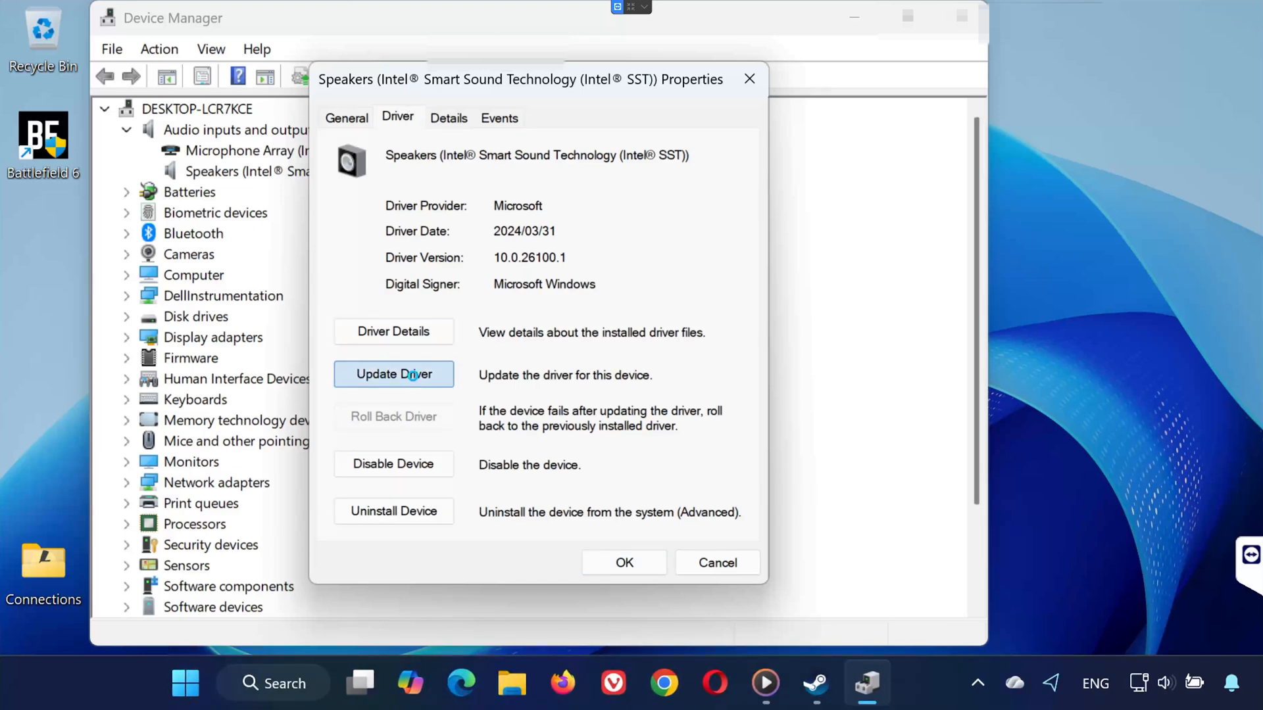
pyautogui.click(394, 374)
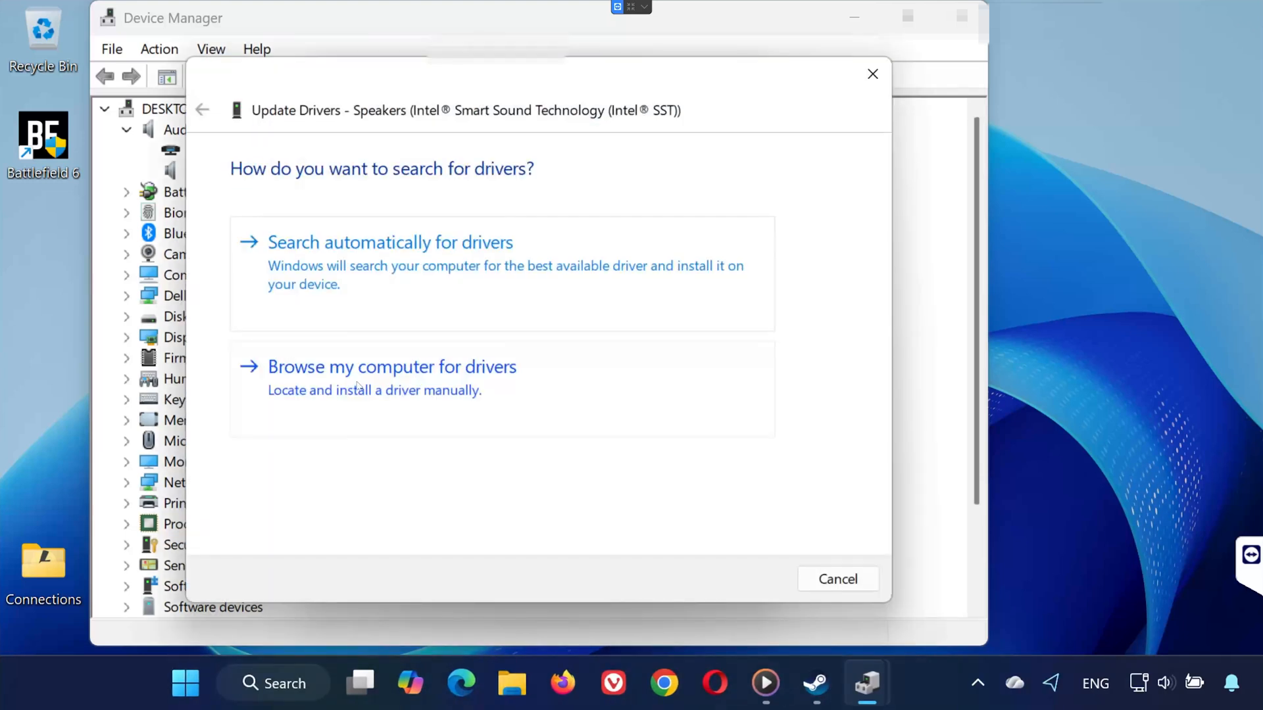
pyautogui.click(390, 243)
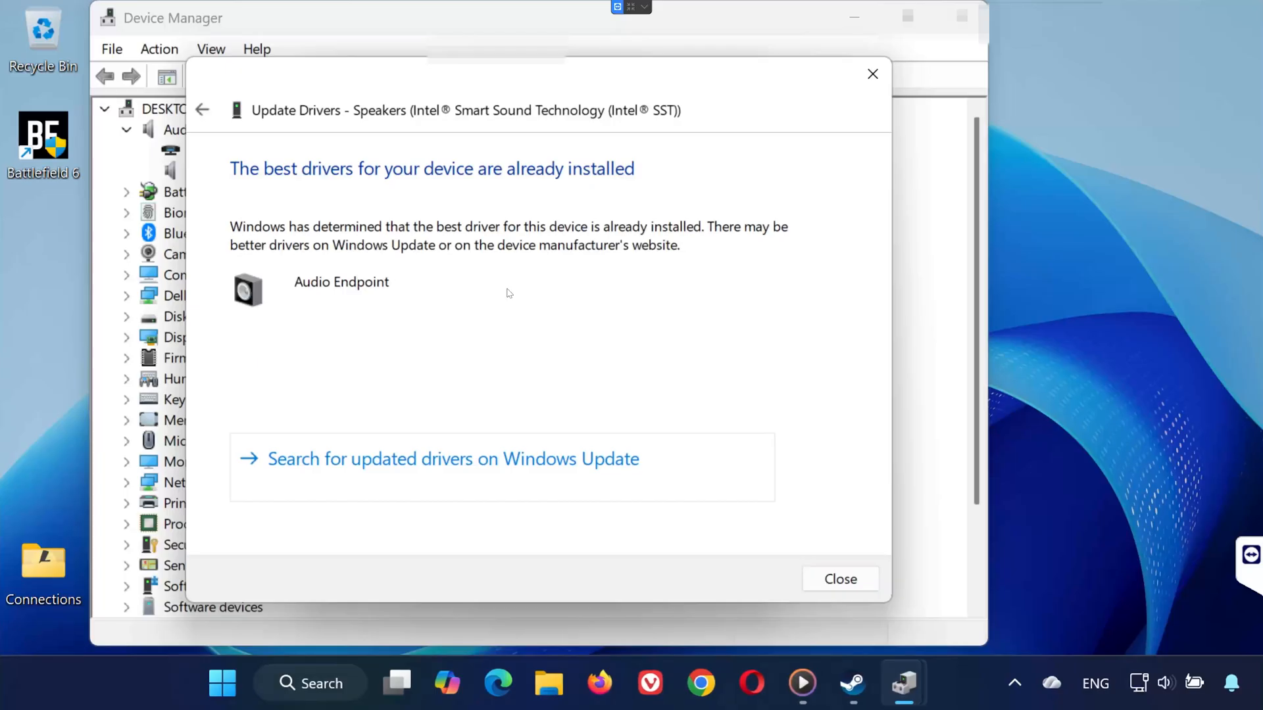
pyautogui.moveTo(554, 392)
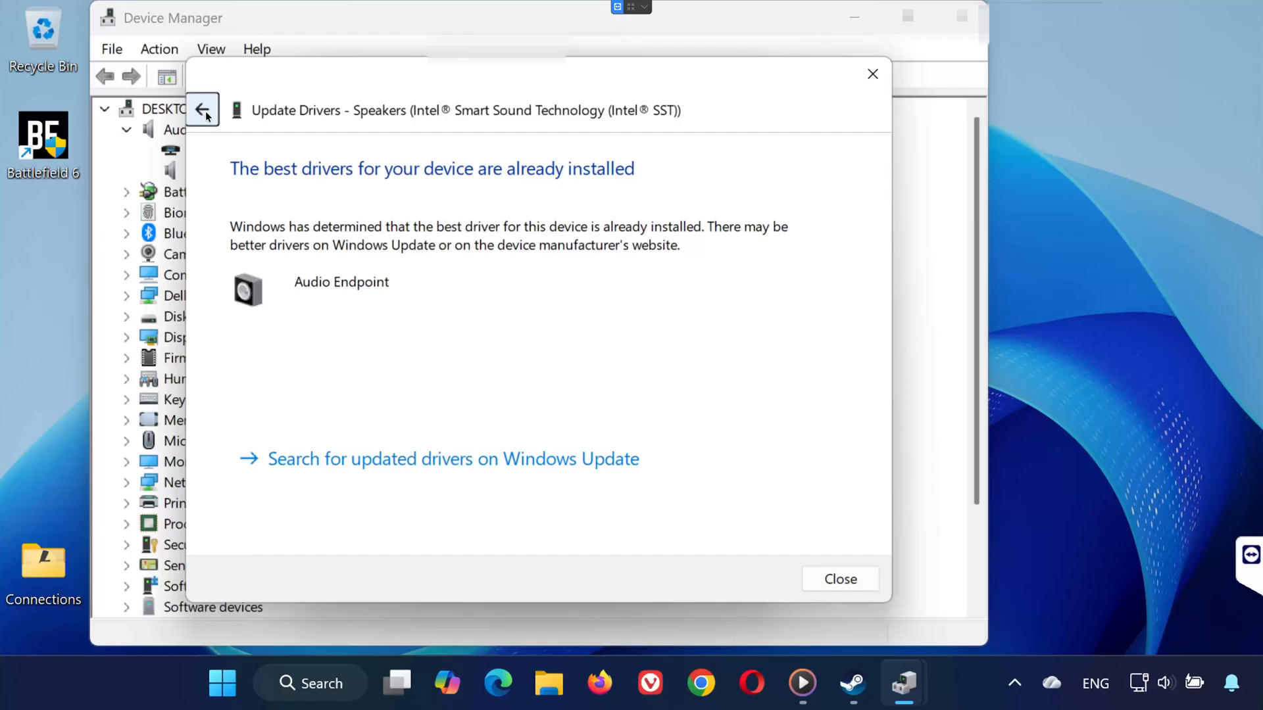
# Manually reinstall the Audio Endpoint driver for the speakers and close the wizard.
pyautogui.click(202, 109)
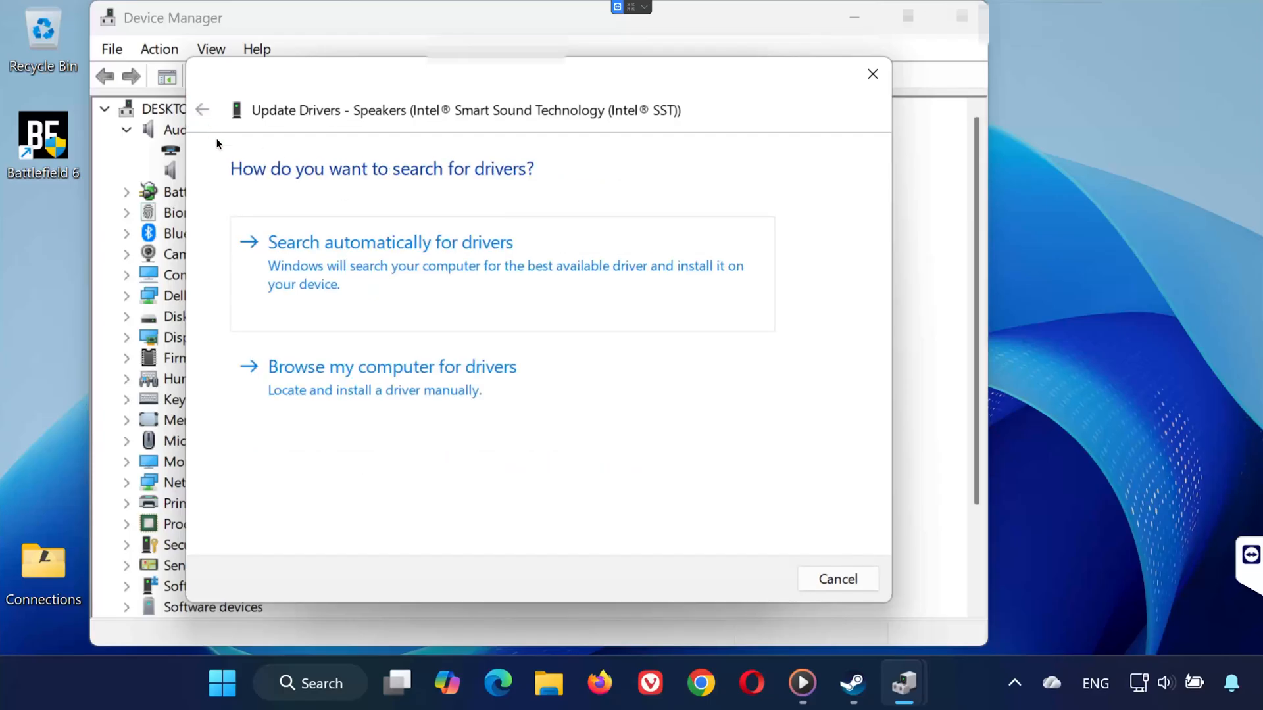
pyautogui.click(391, 366)
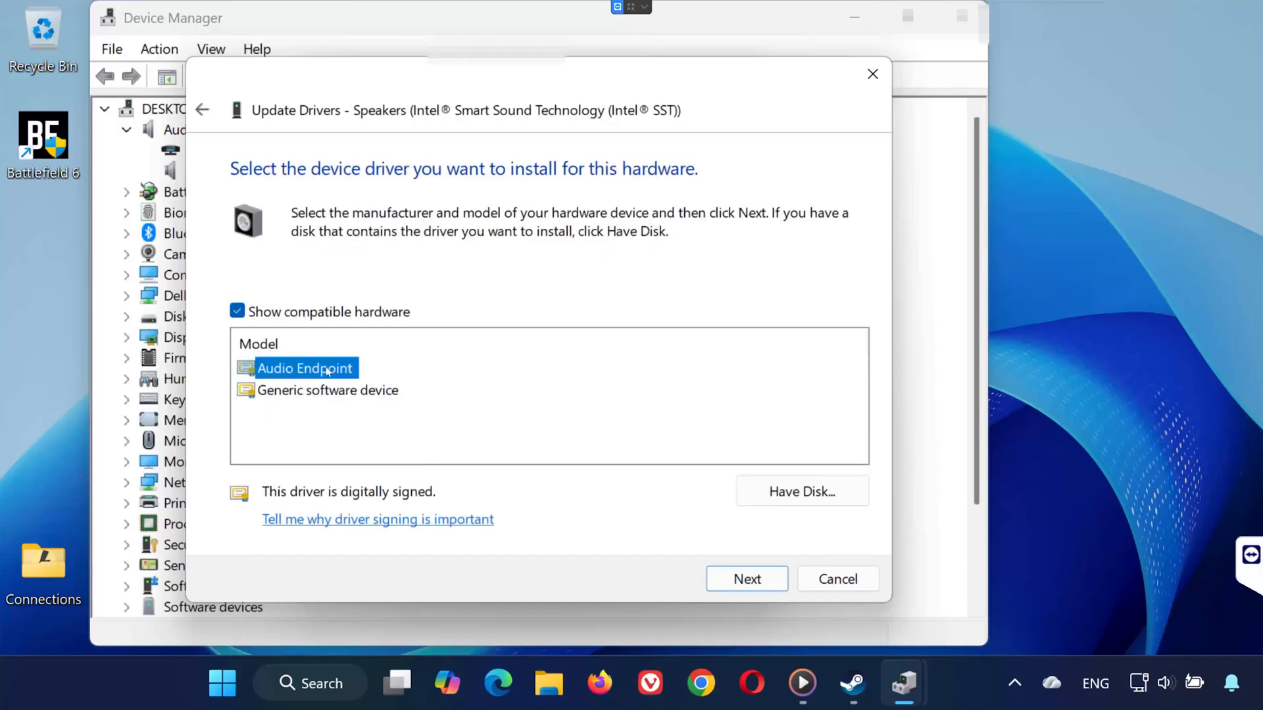
pyautogui.click(745, 579)
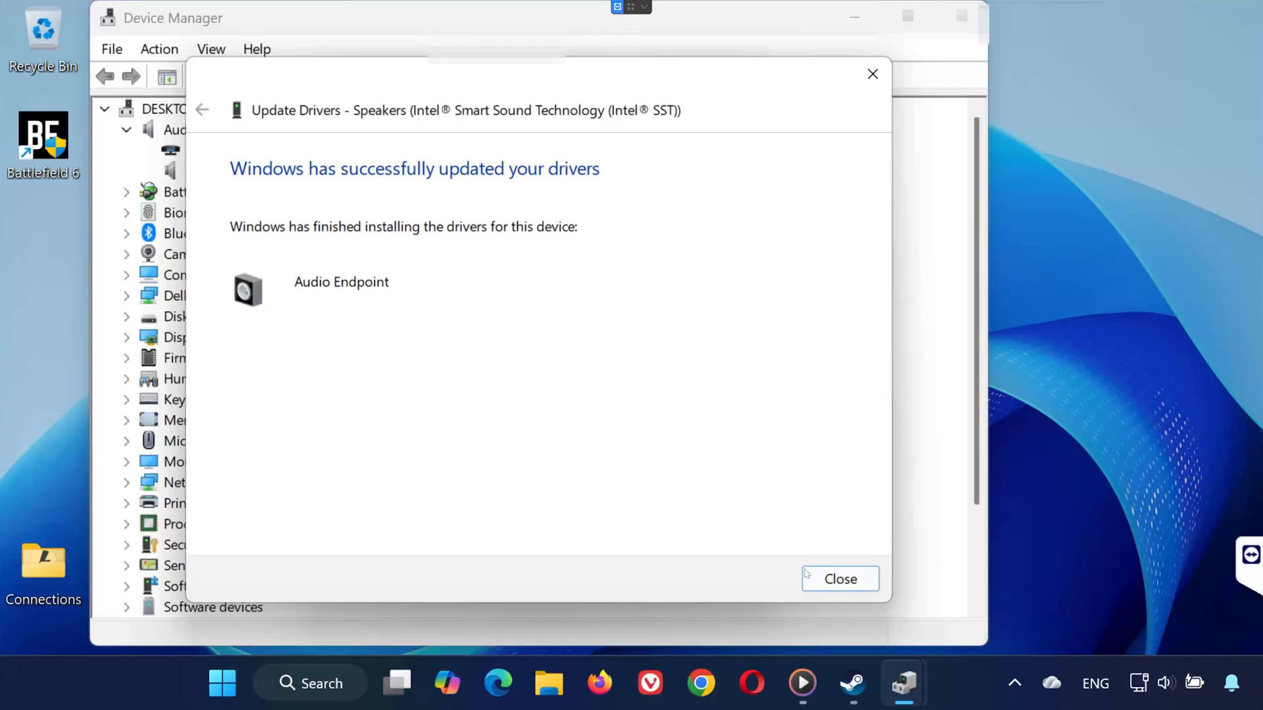
pyautogui.click(839, 578)
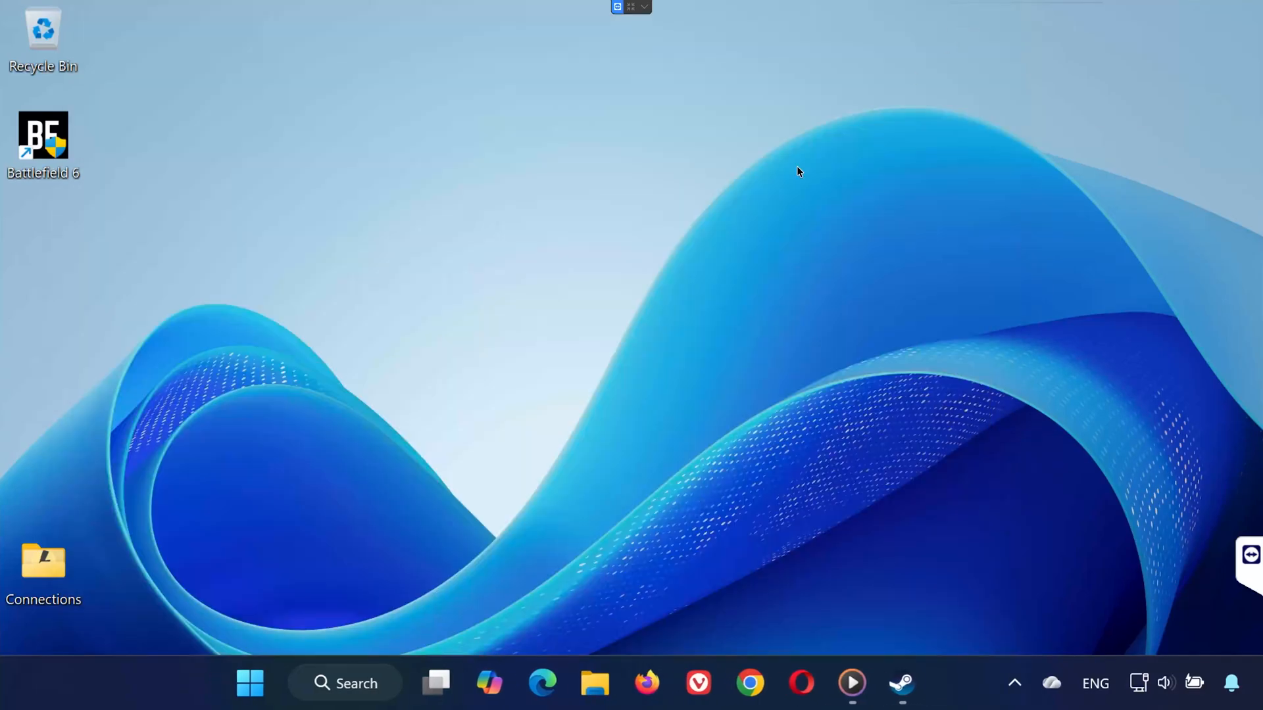
pyautogui.moveTo(358, 537)
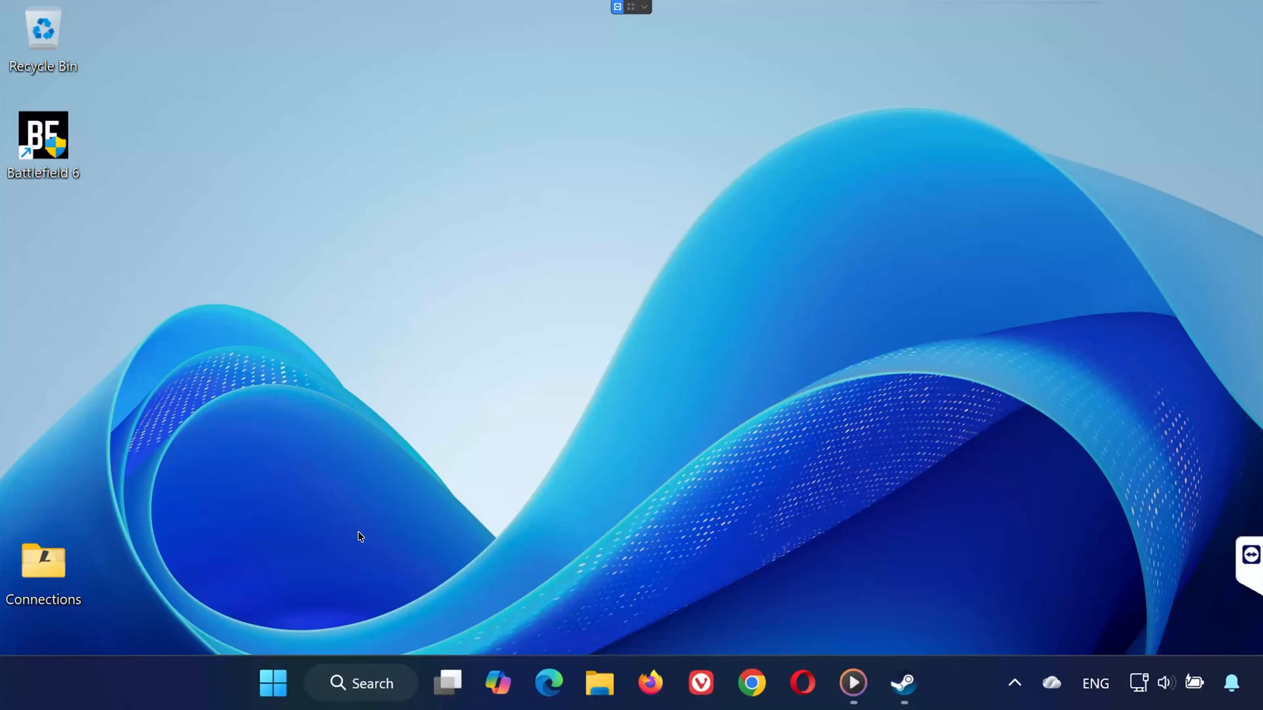
# Auto-check the NVIDIA GeForce RTX 2060 driver in Device Manager, found up to date.
pyautogui.click(273, 682)
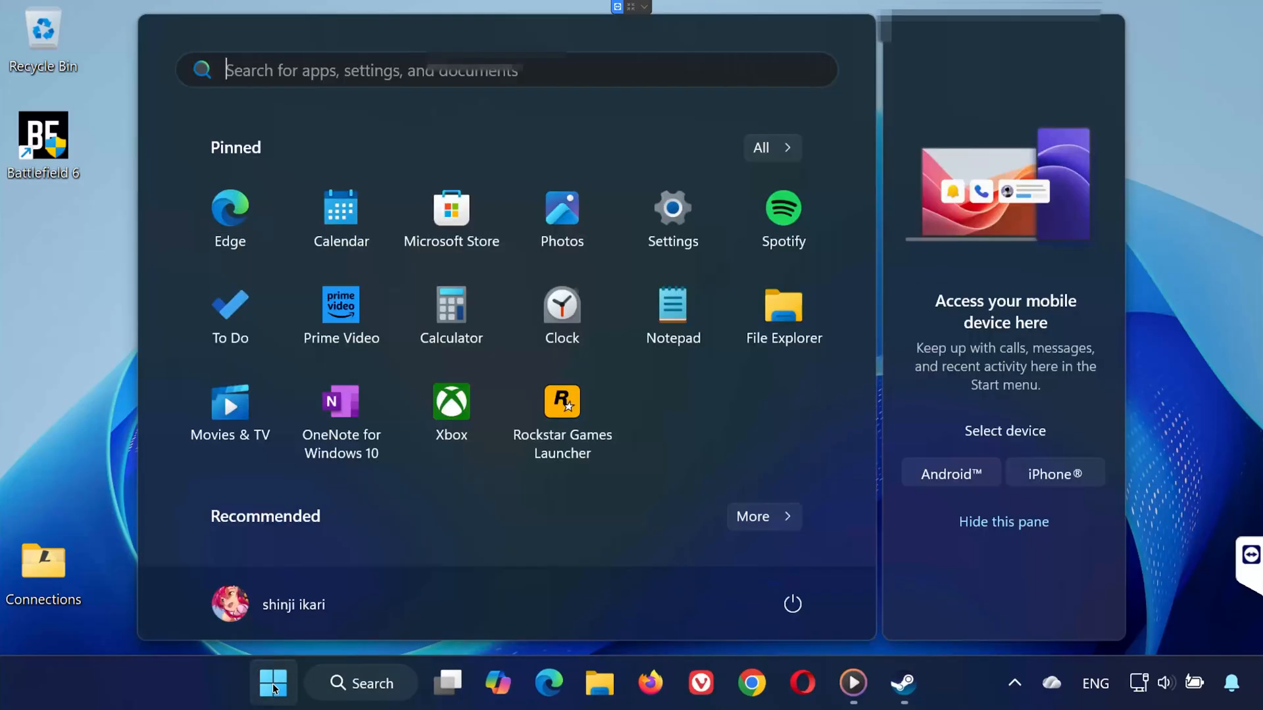
pyautogui.write('dev')
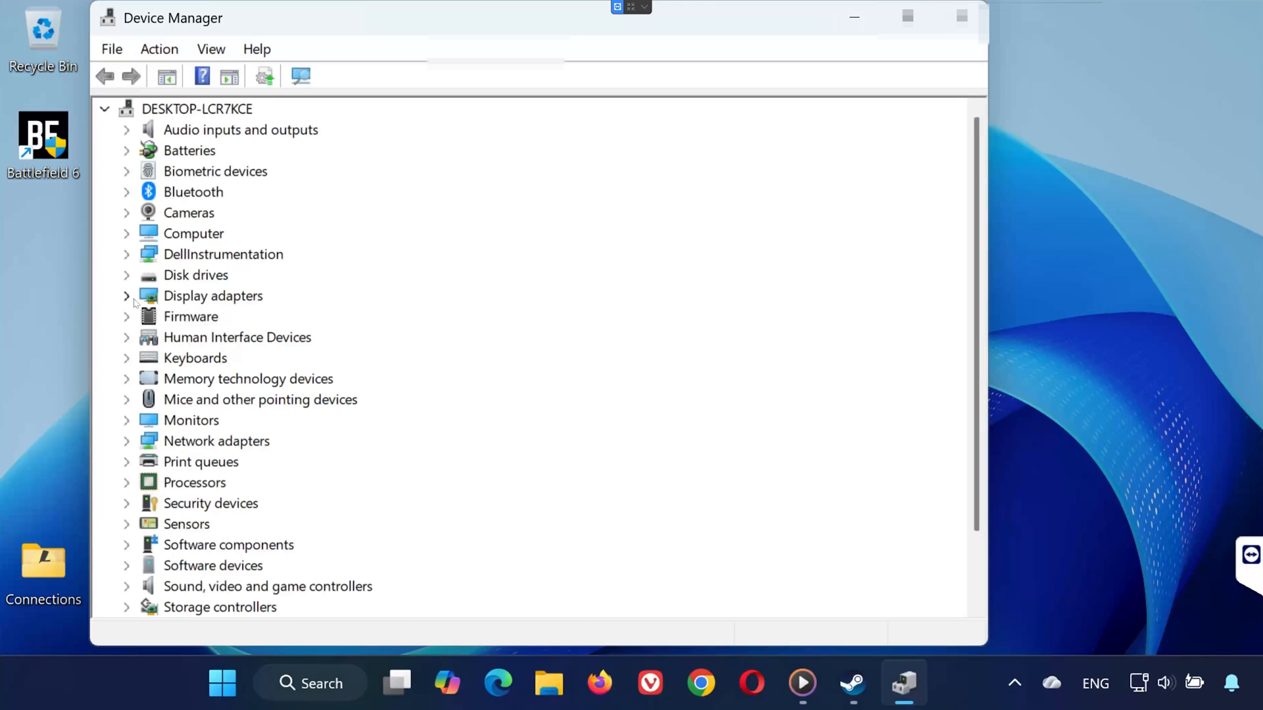
pyautogui.rightClick(312, 337)
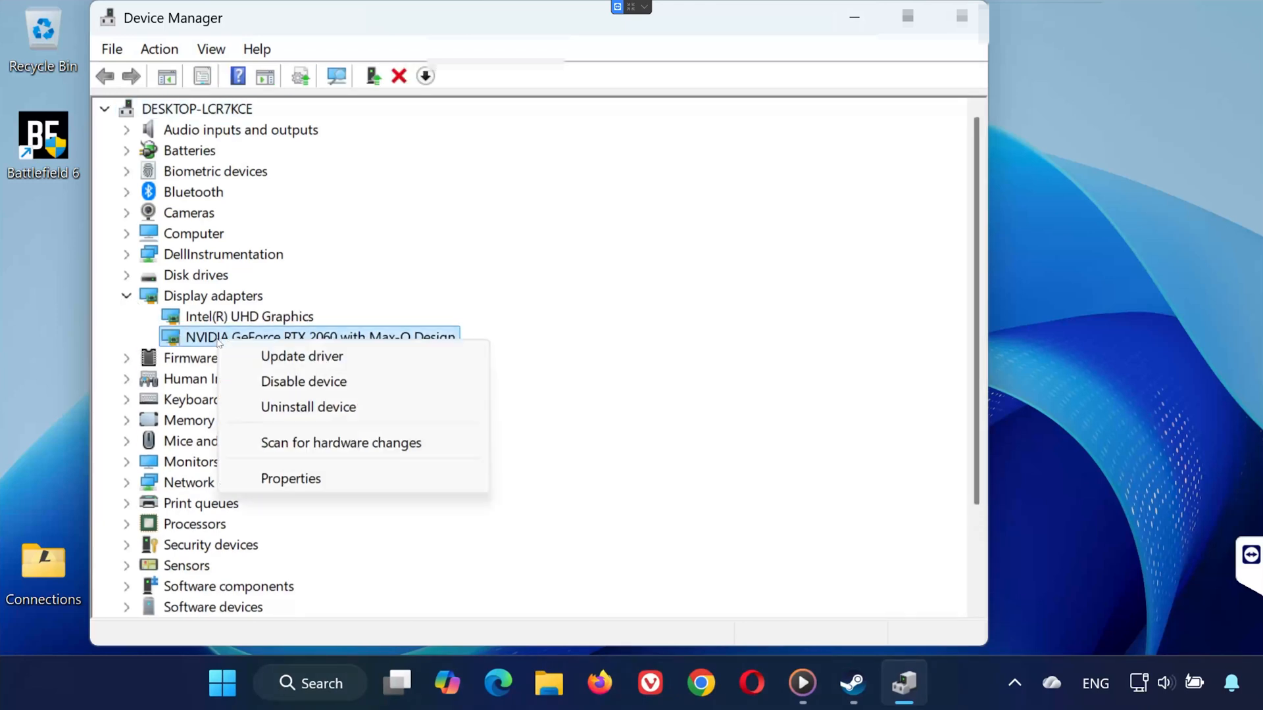
pyautogui.click(302, 356)
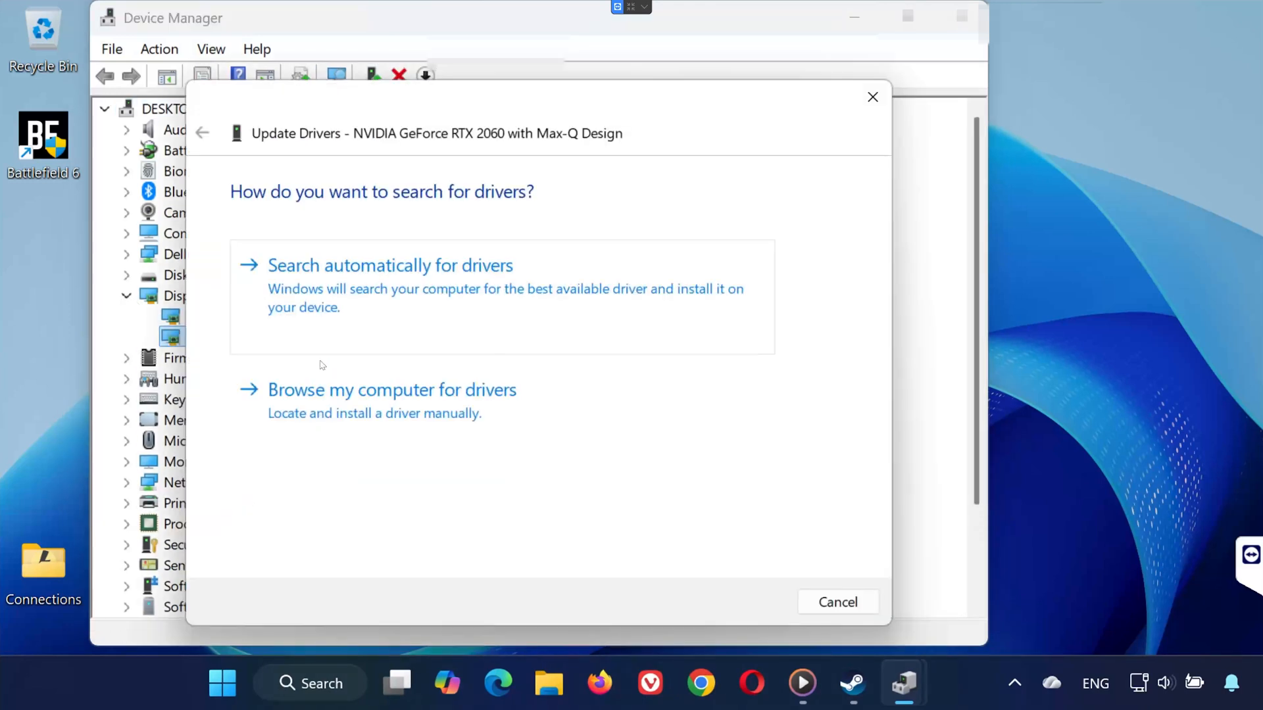
pyautogui.moveTo(503, 279)
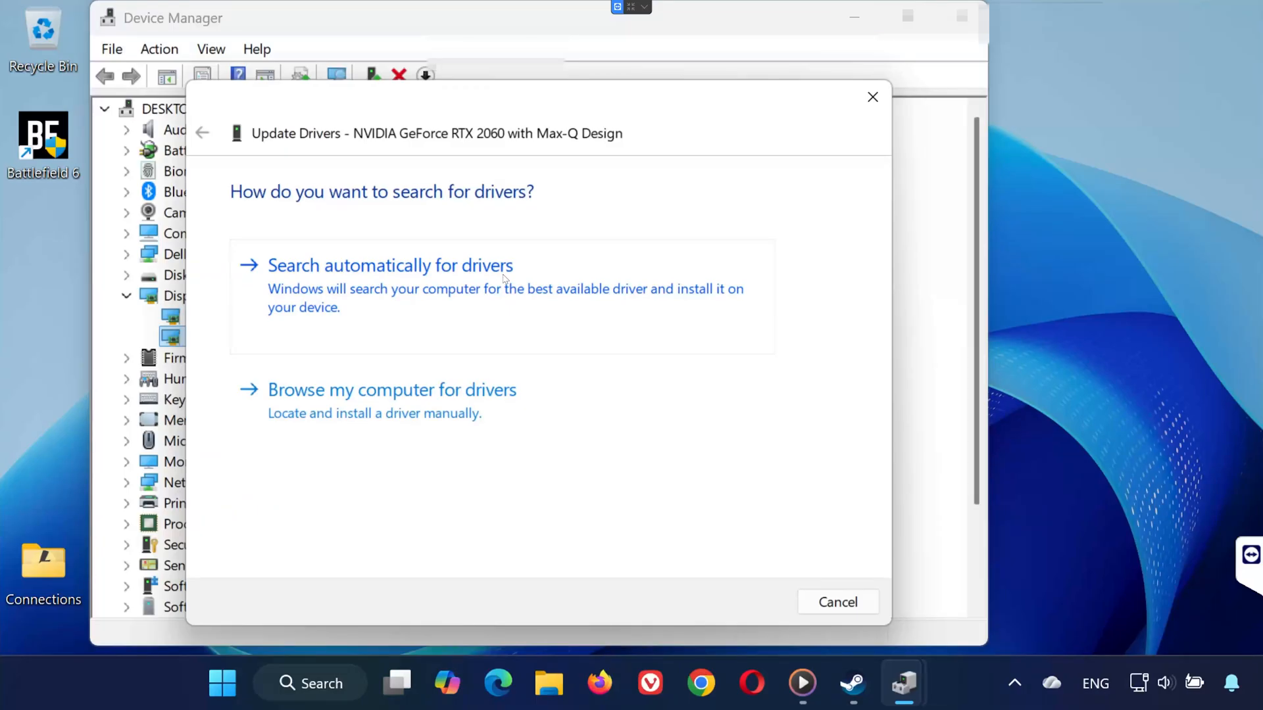
pyautogui.click(390, 266)
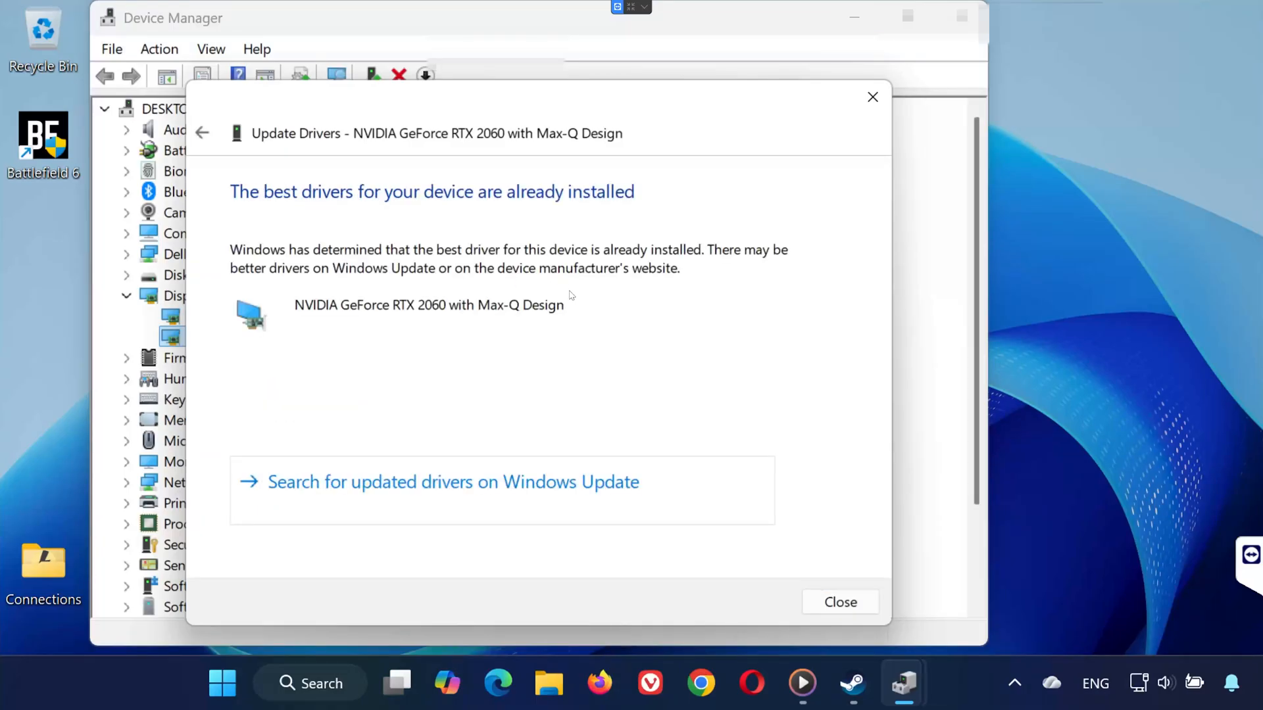
pyautogui.click(839, 602)
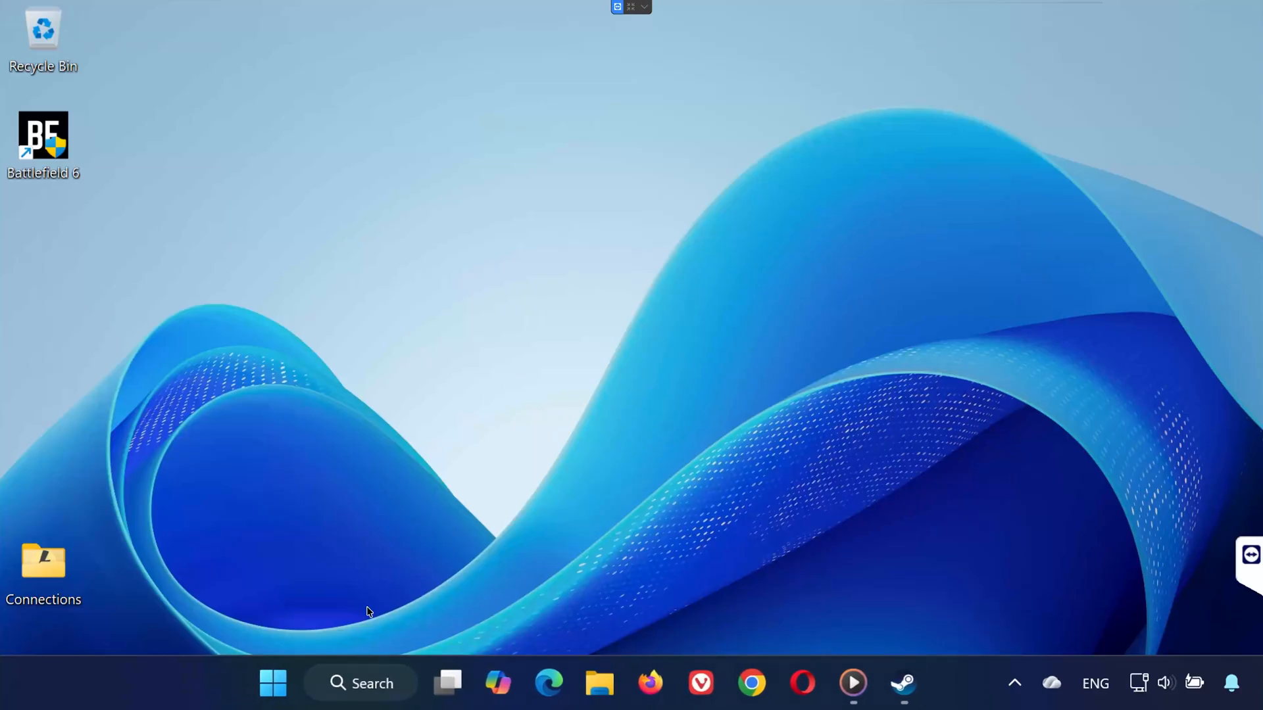
# Open NVIDIA App's Drivers page and start installing Game Ready Driver 581.42.
pyautogui.click(272, 682)
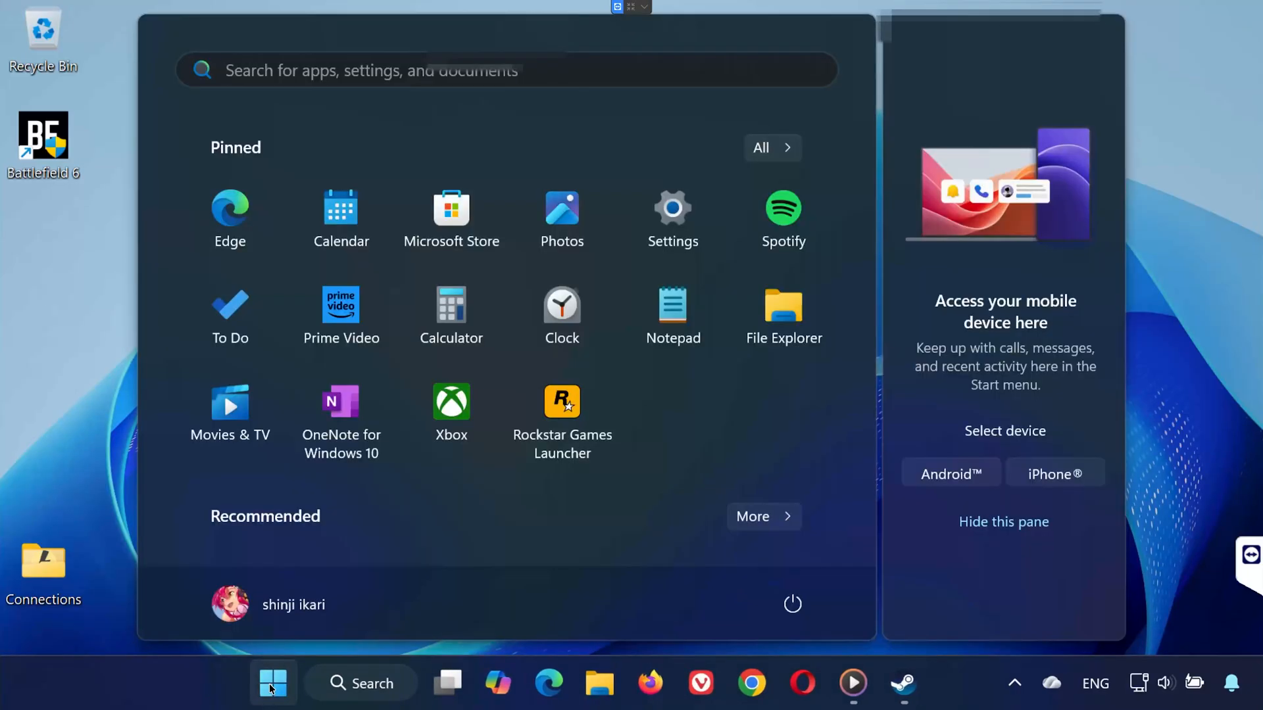
pyautogui.write('NVIDIA App')
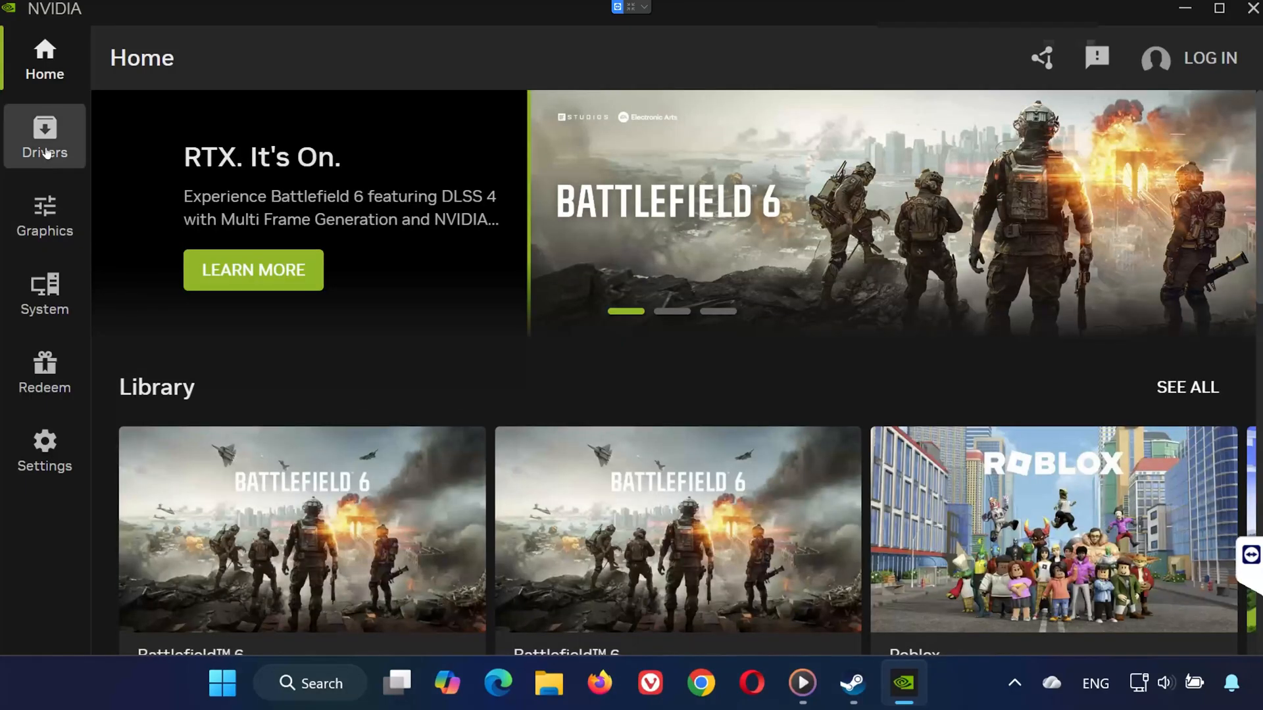
pyautogui.click(45, 137)
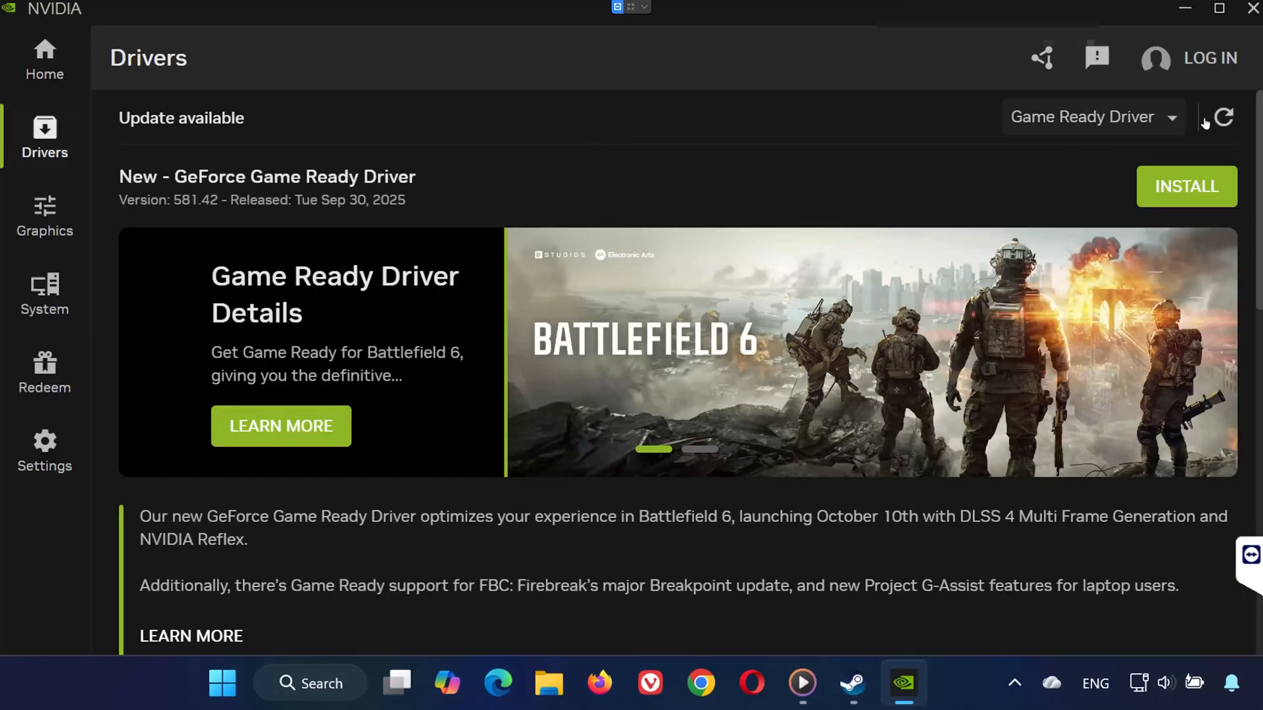
pyautogui.moveTo(1185, 186)
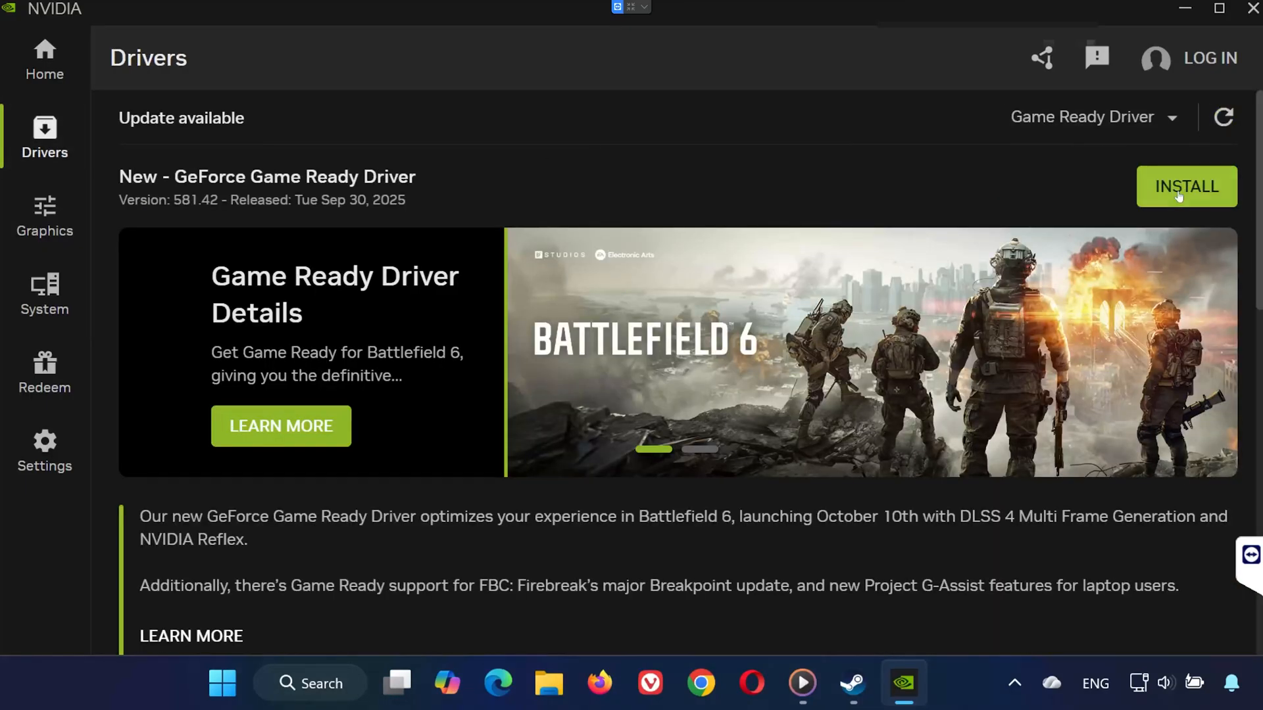
pyautogui.click(1185, 186)
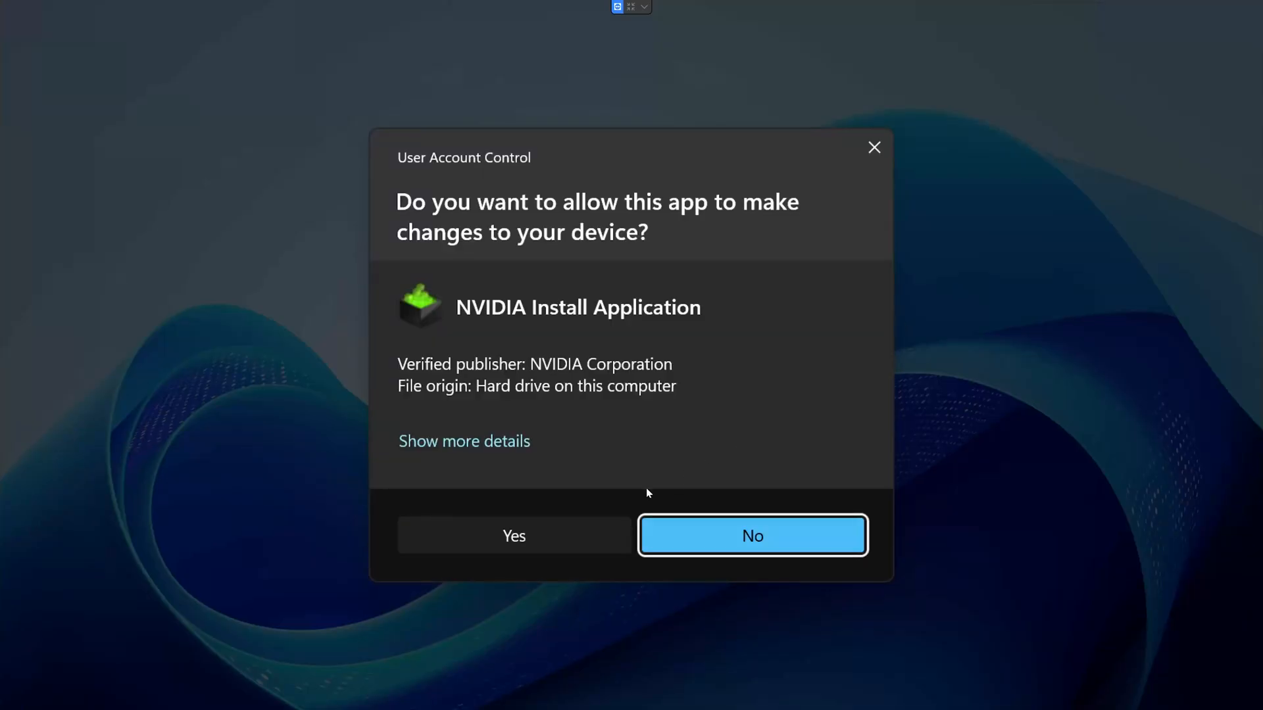
# Approve the installer's permission prompt and continue with Express installation of driver 581.42.
pyautogui.click(513, 535)
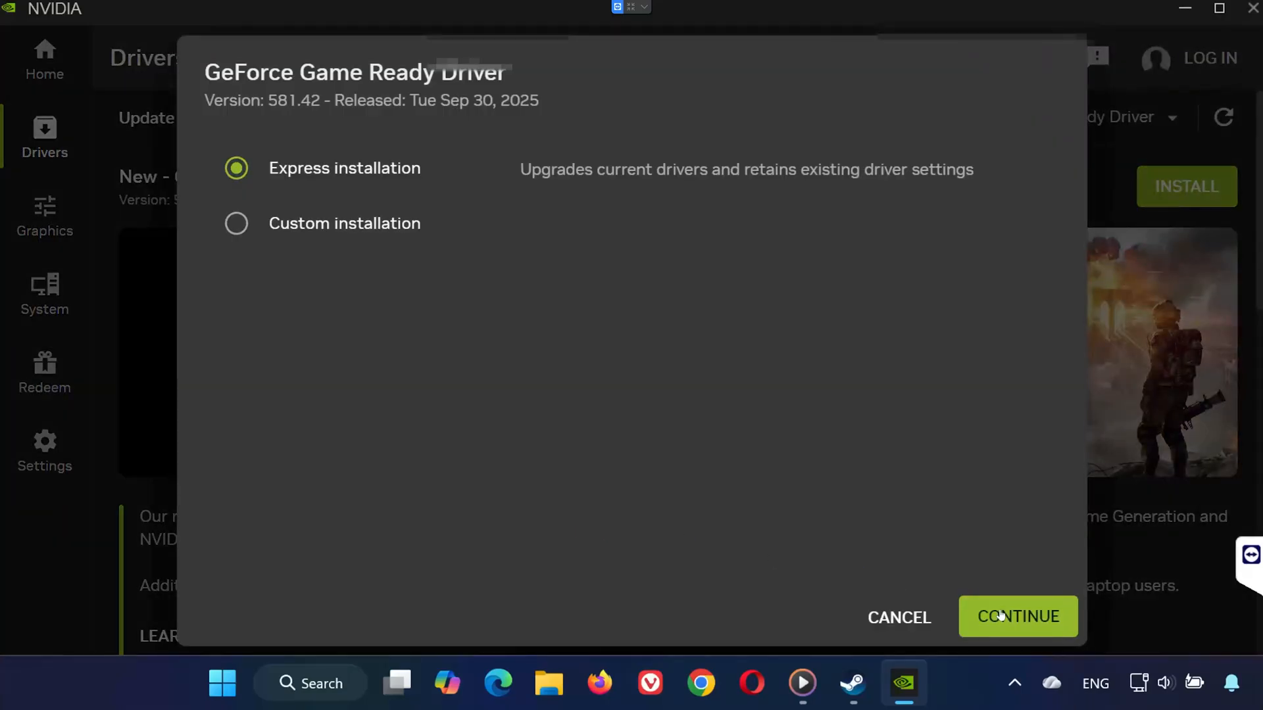
pyautogui.click(1017, 617)
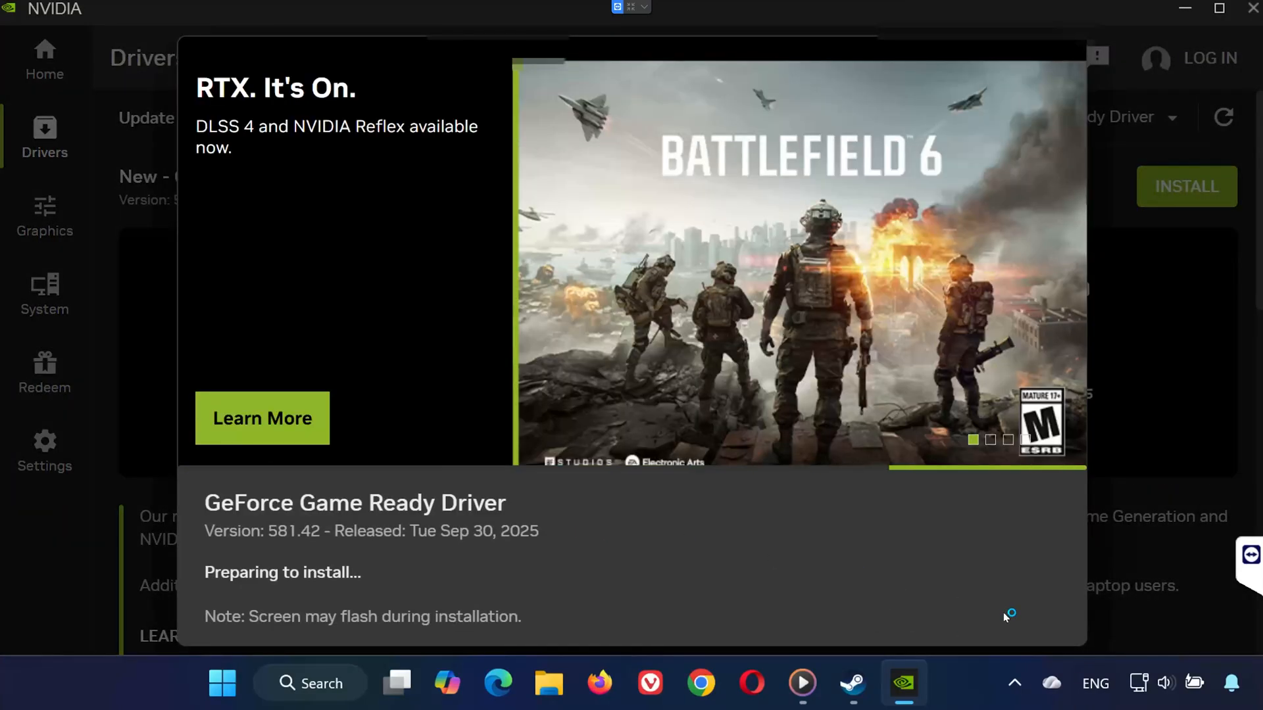